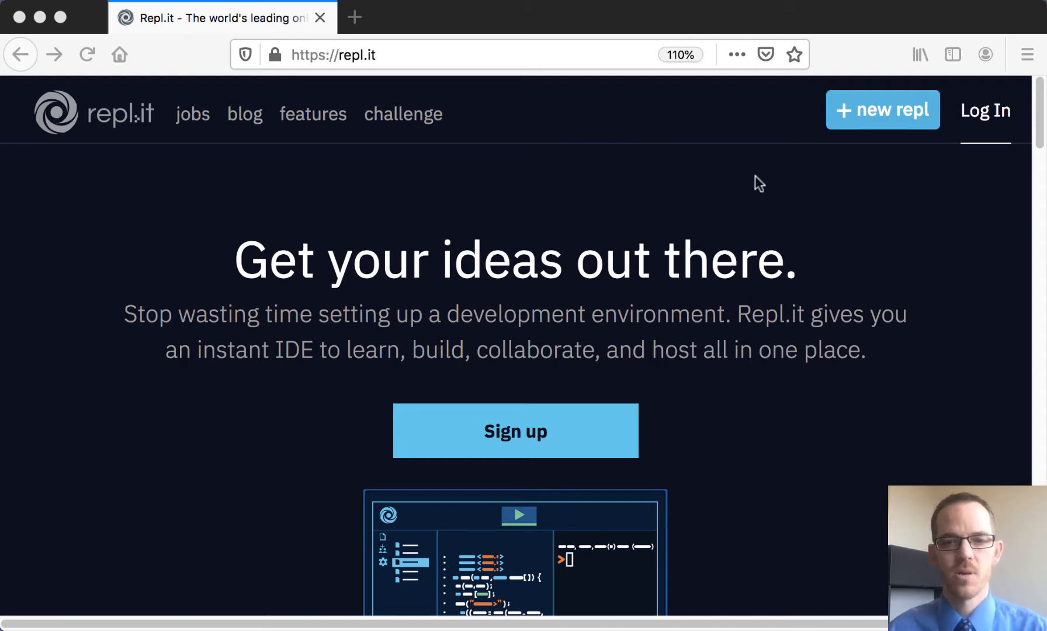
pyautogui.moveTo(982, 117)
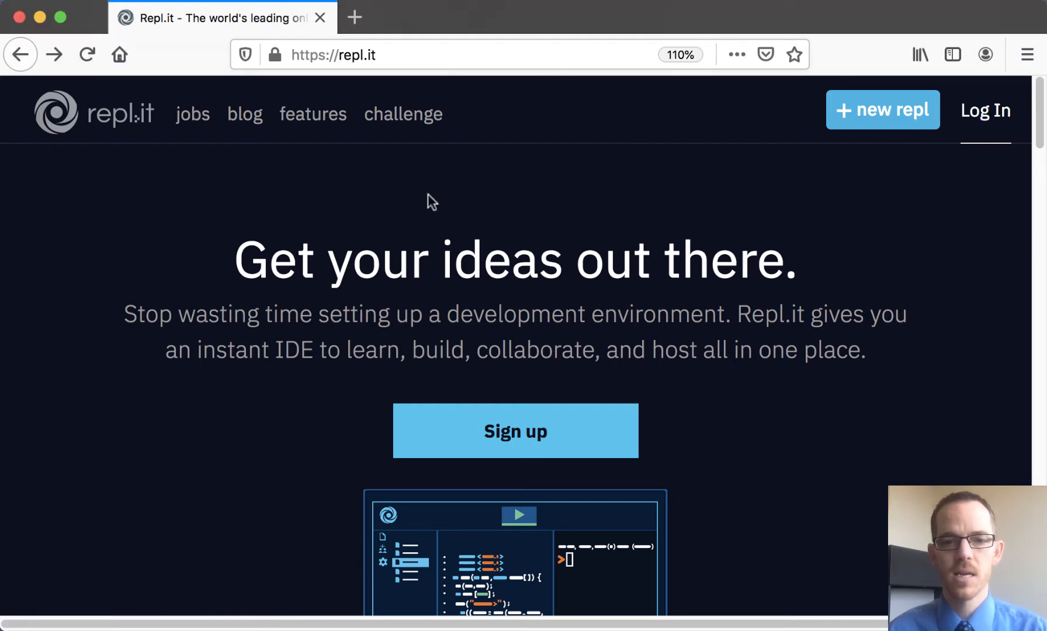
# Step: Log in to Repl.it and switch to the Teacher dashboard from the account menu
pyautogui.click(984, 110)
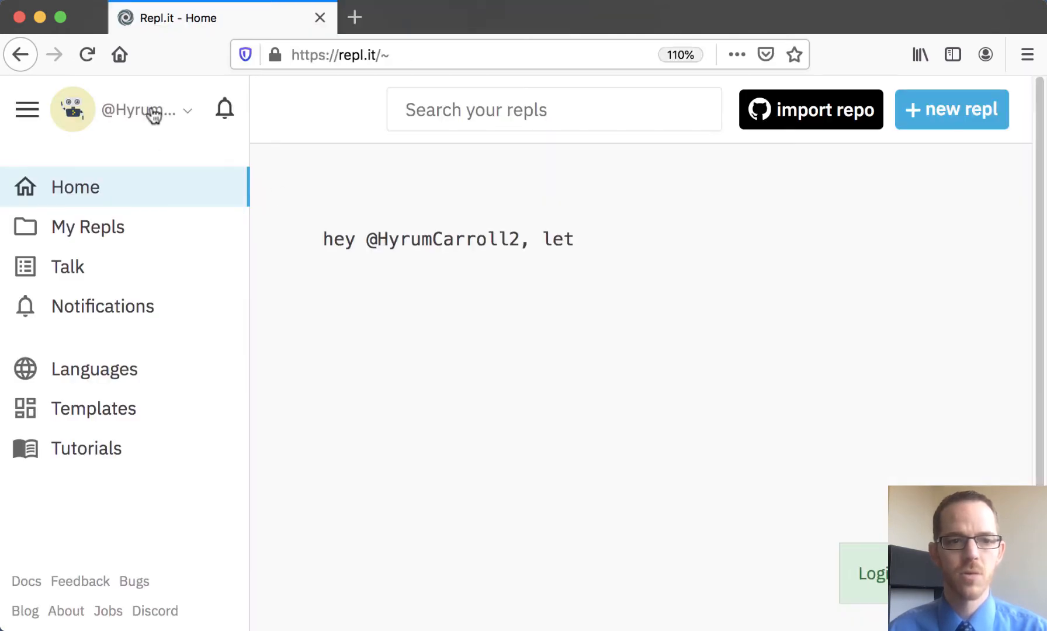
pyautogui.click(146, 109)
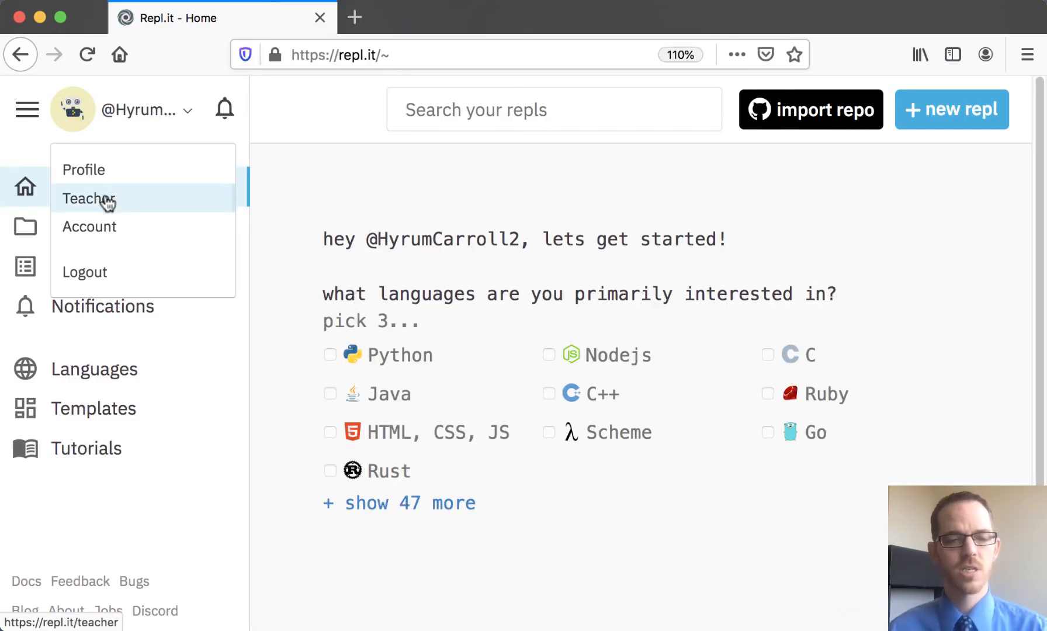
pyautogui.click(85, 199)
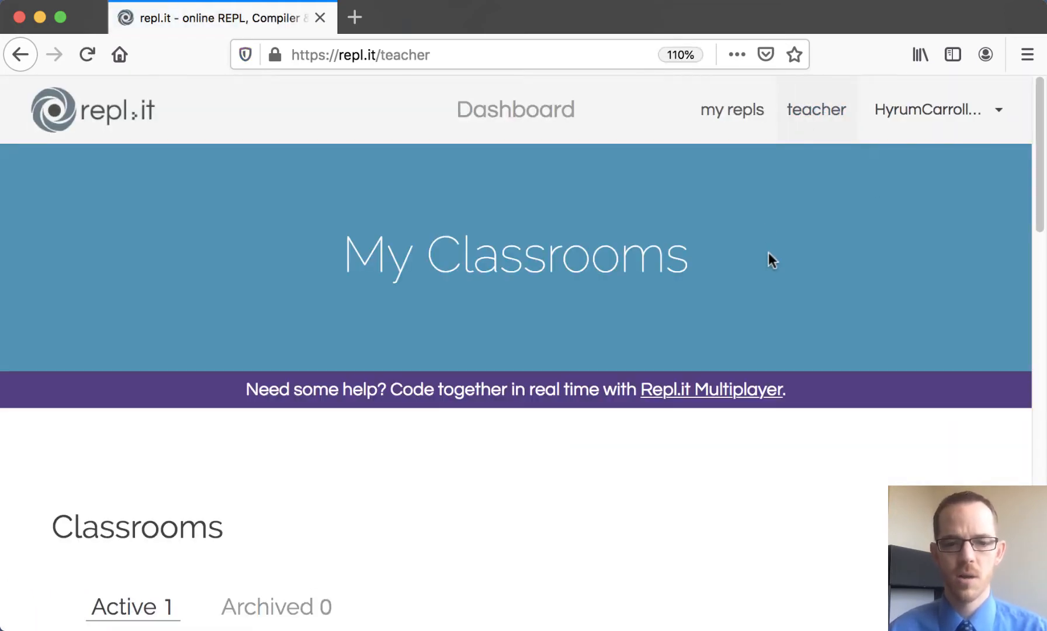
# Step: Start a new Python classroom assignment titled 'Average of a List of Numbers'
pyautogui.scroll(-3)
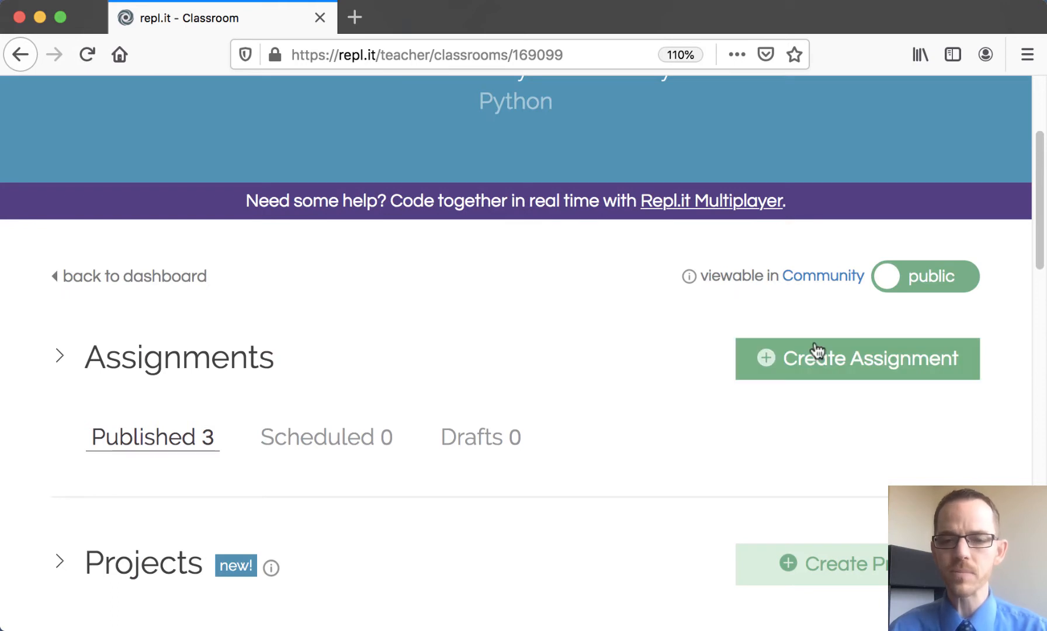
pyautogui.click(857, 359)
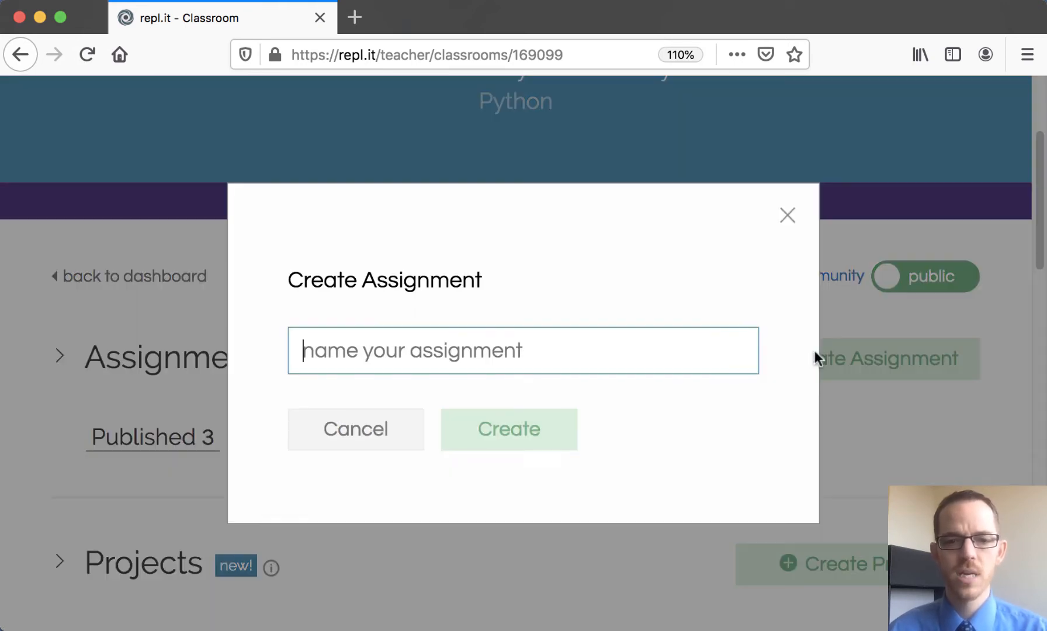
pyautogui.write('Average of a List of Numbers')
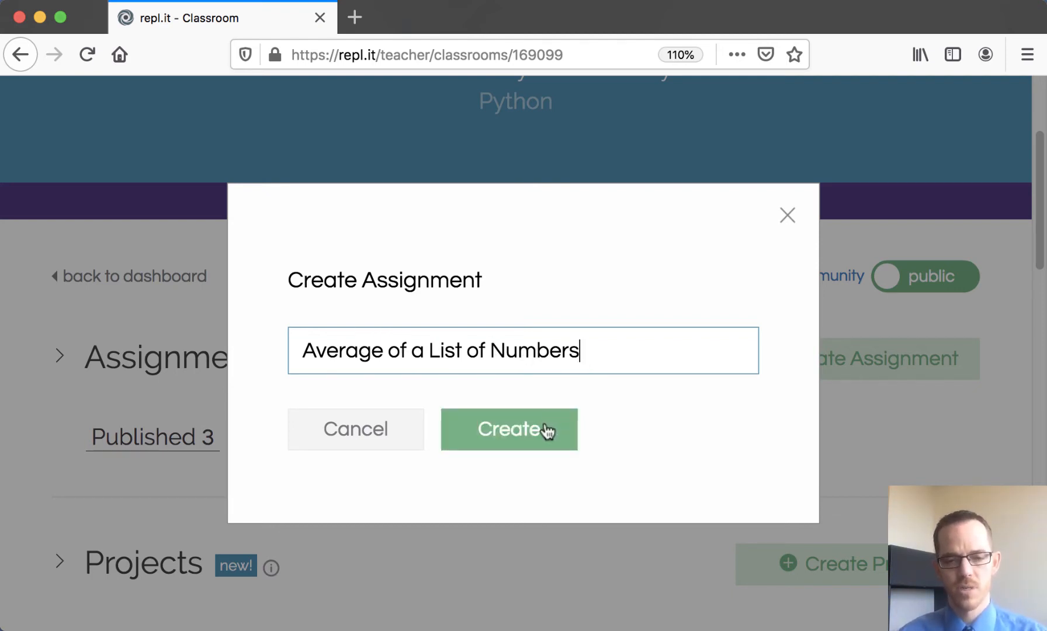
# Step: Create the assignment with 'def average( ):' starter code and format average and ints as inline code
pyautogui.click(509, 429)
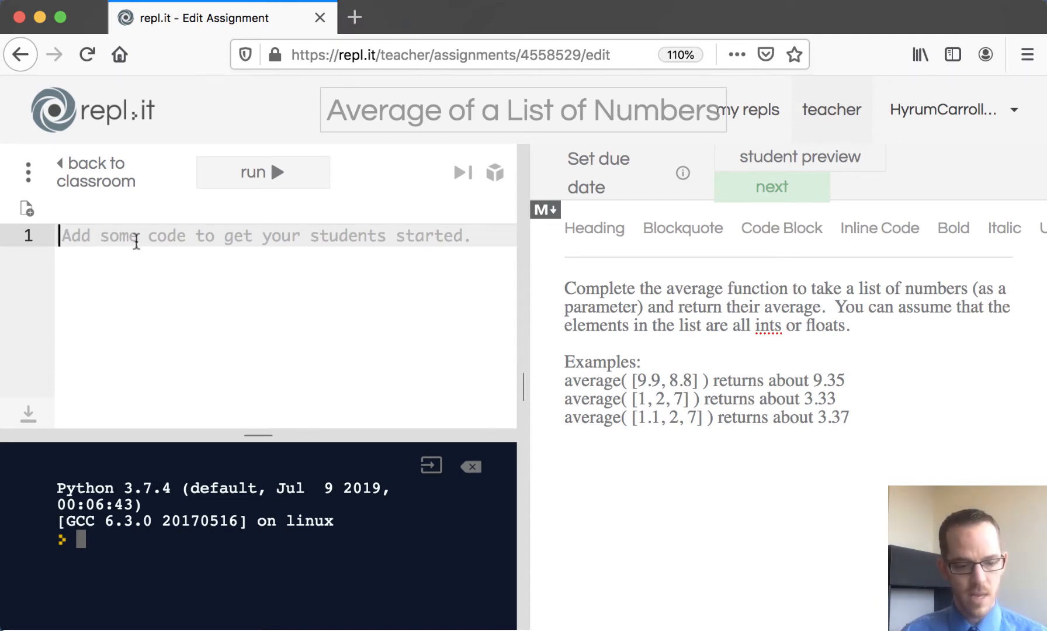
pyautogui.write('def average( ):')
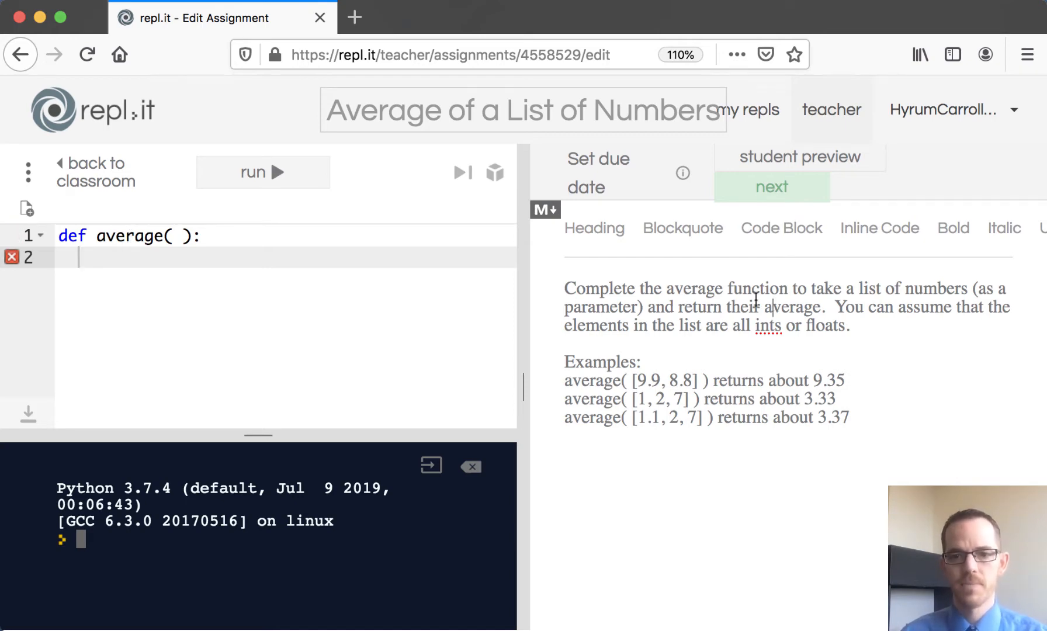
pyautogui.doubleClick(695, 289)
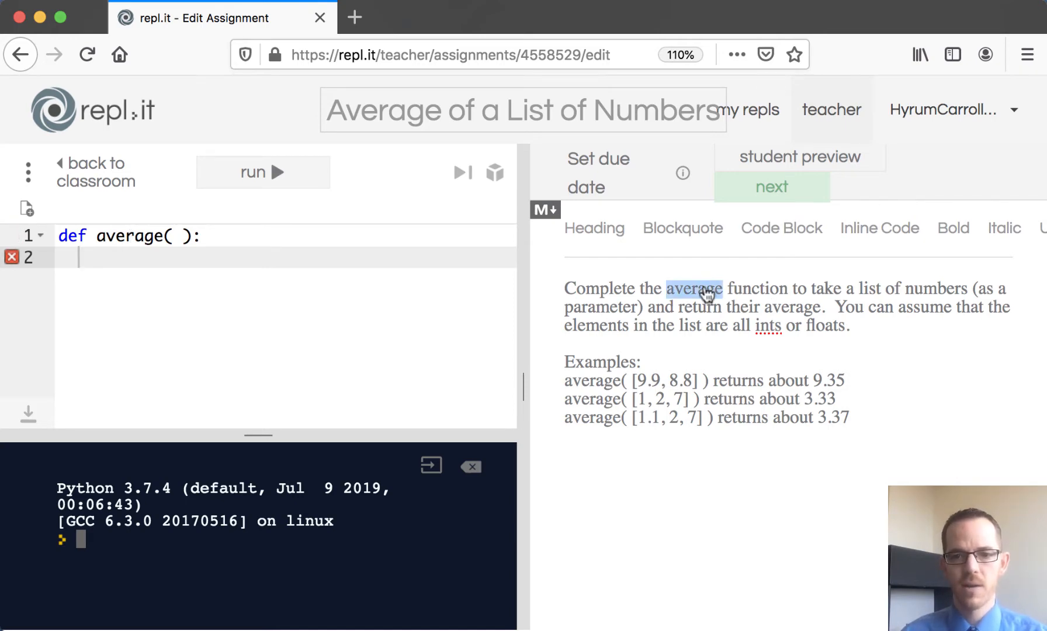
pyautogui.click(879, 228)
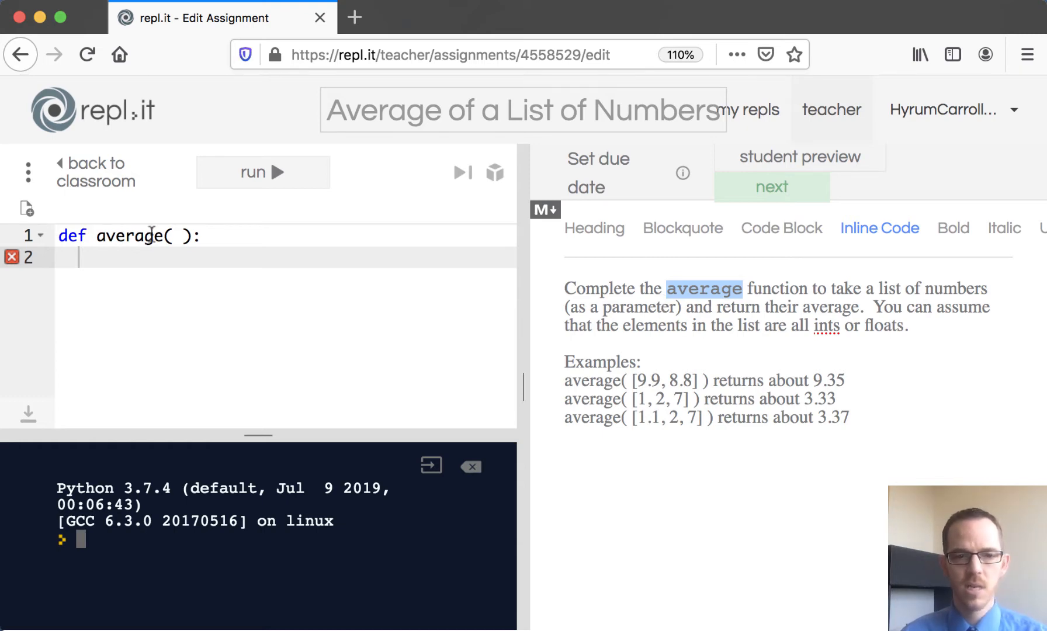
pyautogui.moveTo(722, 314)
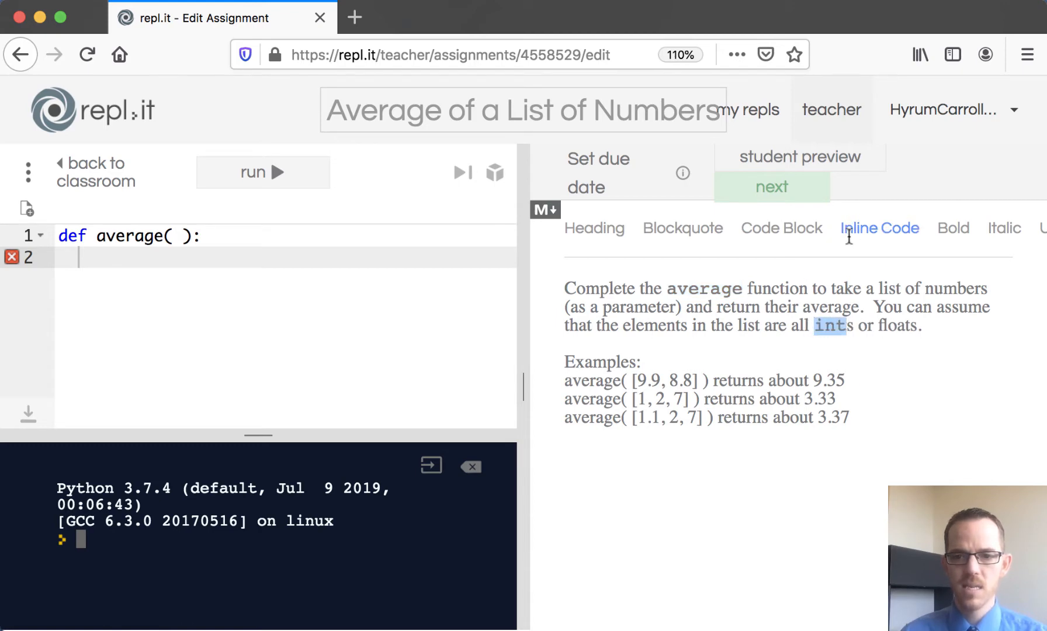
pyautogui.doubleClick(898, 326)
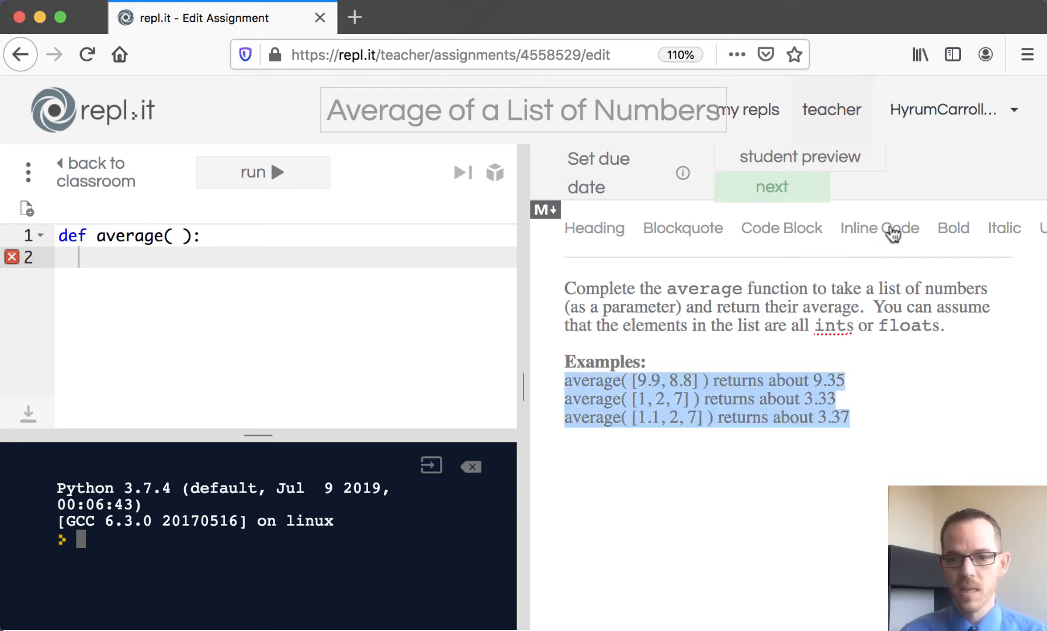
# Step: Format the three average( ) example lines in the description as inline code
pyautogui.click(879, 228)
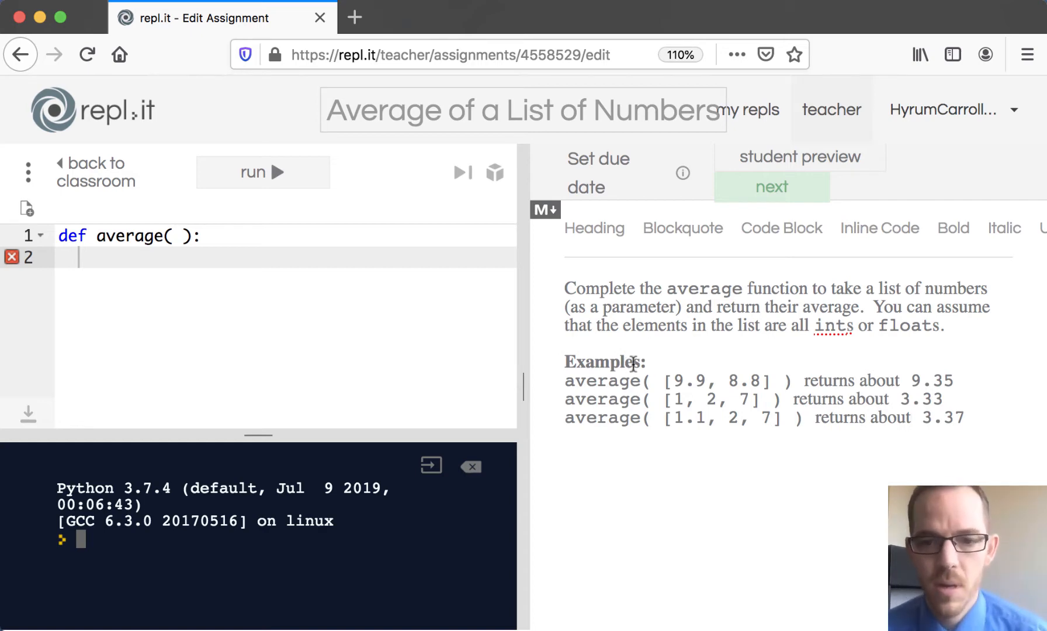
pyautogui.moveTo(678, 380)
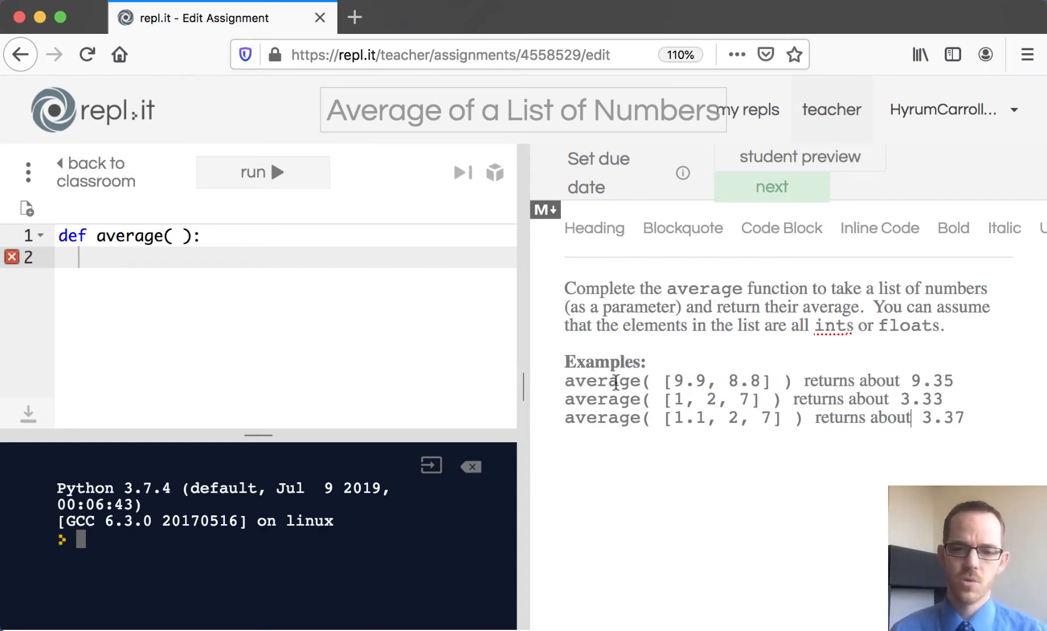
pyautogui.moveTo(918, 381)
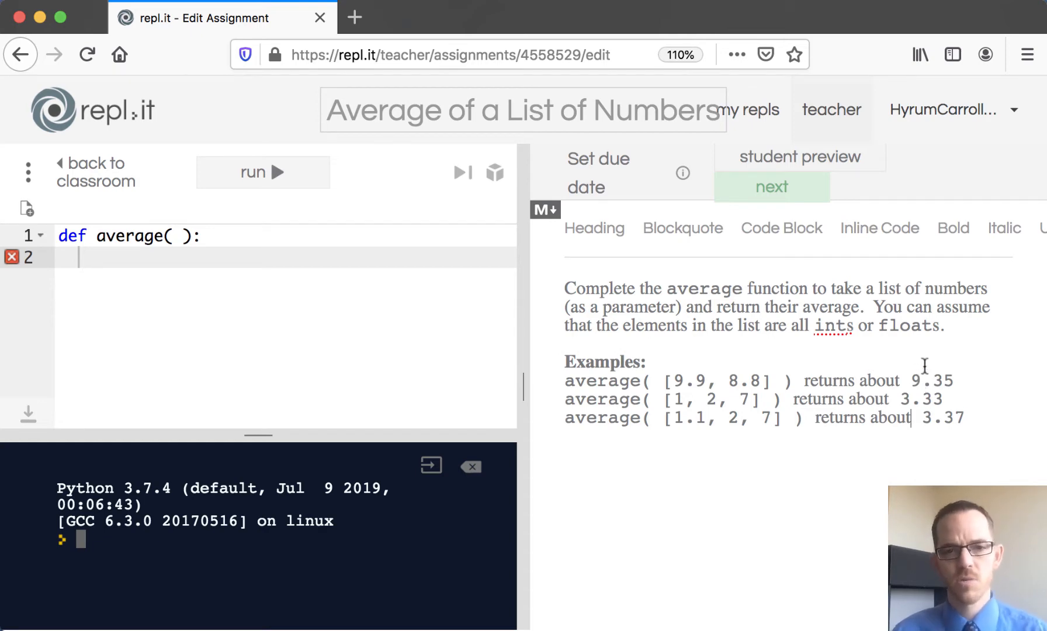
pyautogui.moveTo(893, 342)
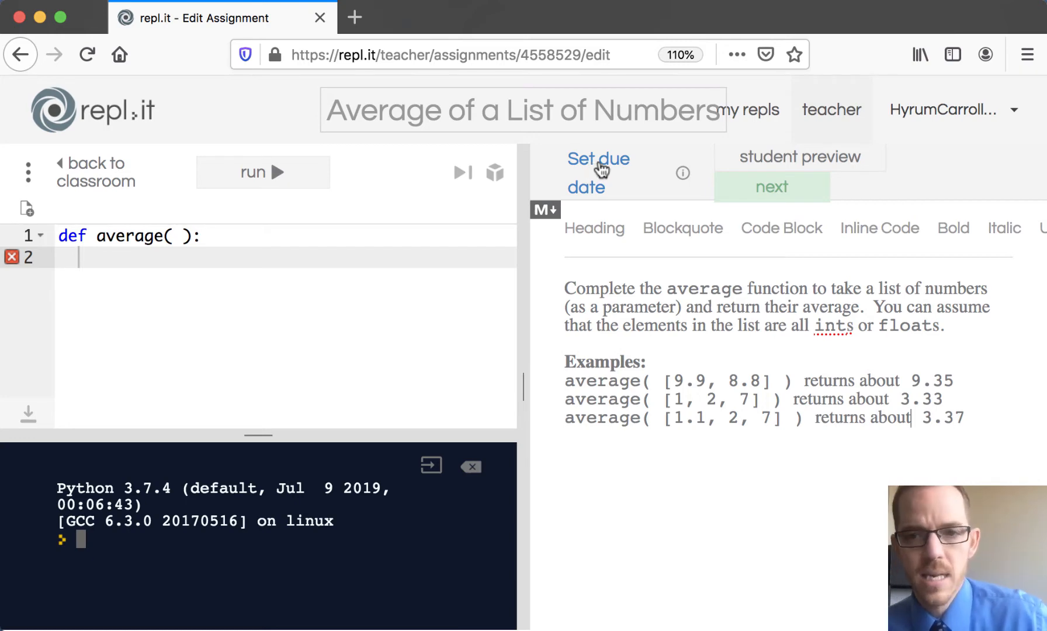
pyautogui.moveTo(772, 194)
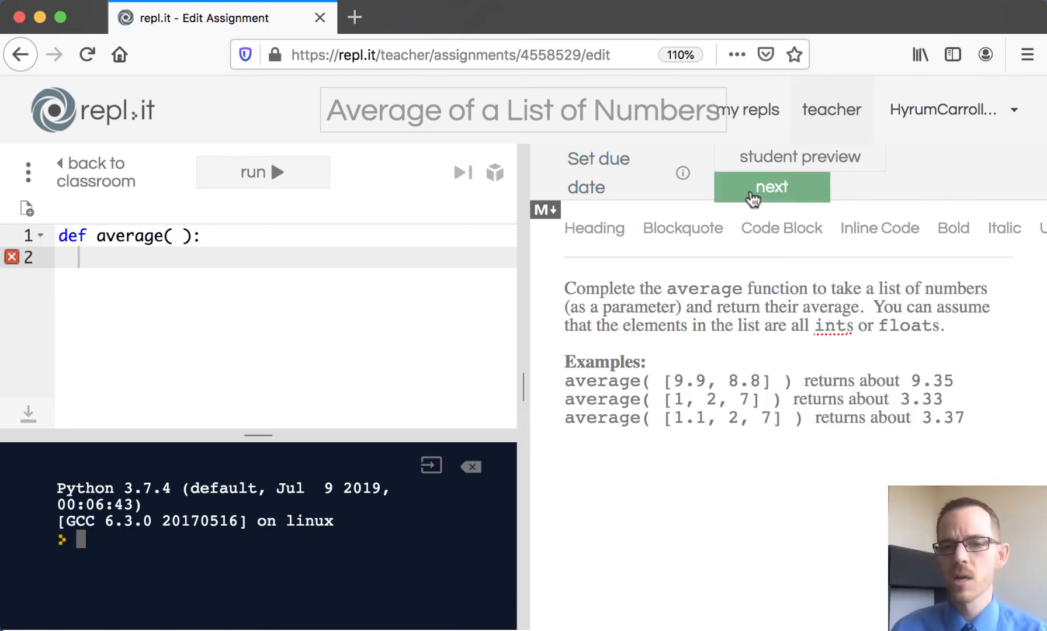
pyautogui.moveTo(450, 252)
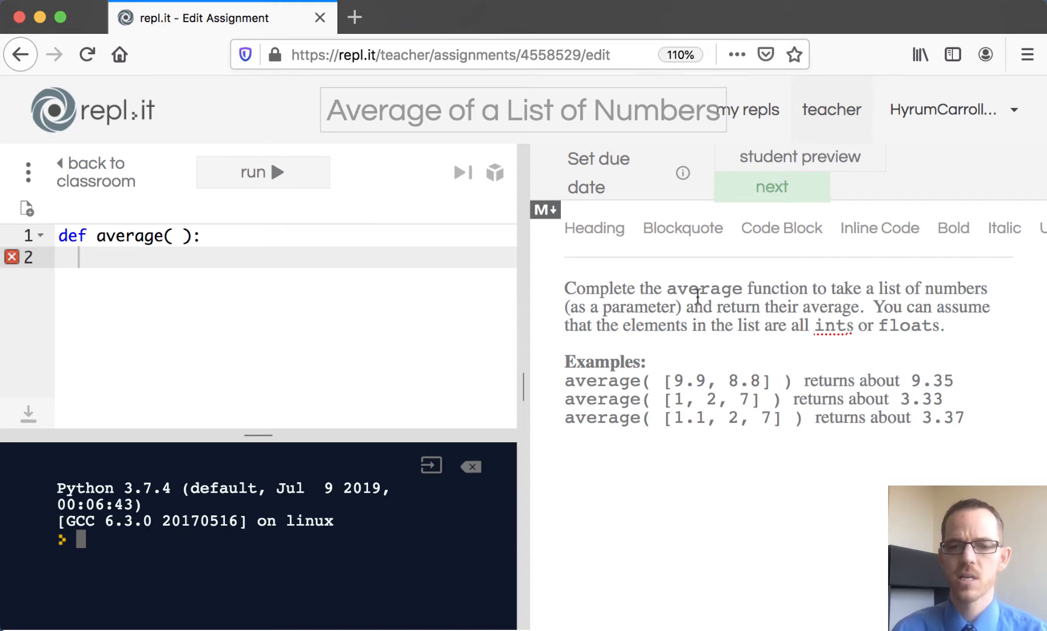
pyautogui.moveTo(772, 201)
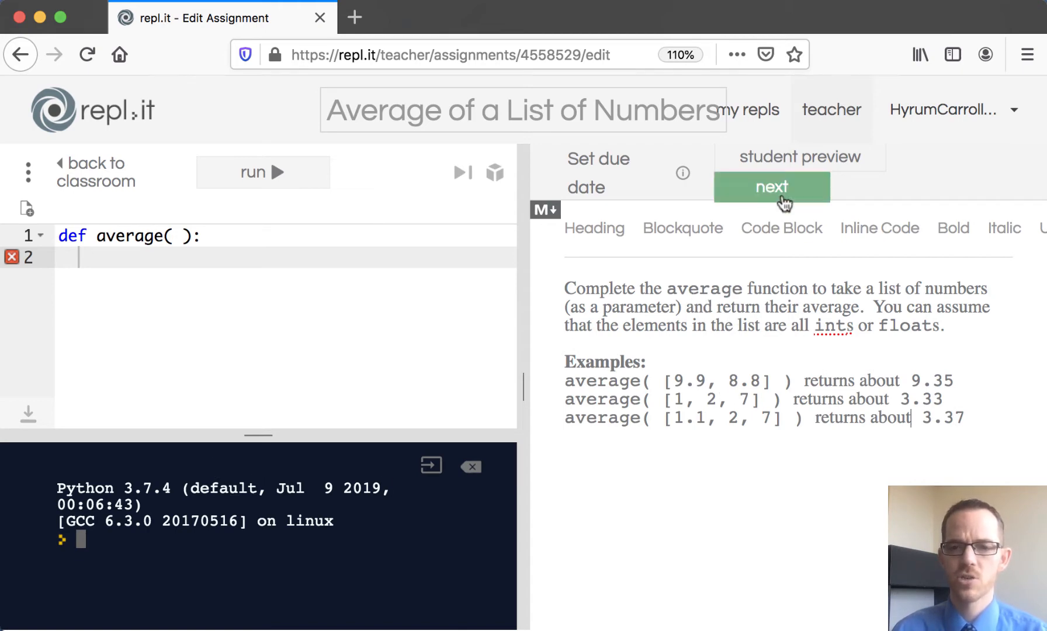
# Step: Choose Automatic Unit tests for correction and create the first test case
pyautogui.click(771, 186)
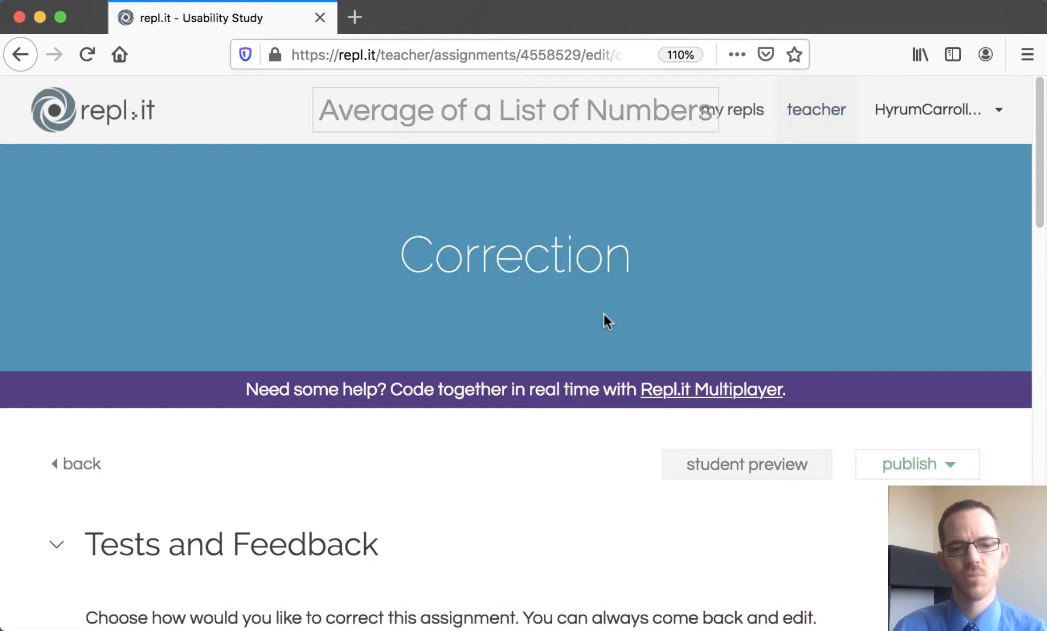
pyautogui.scroll(-3)
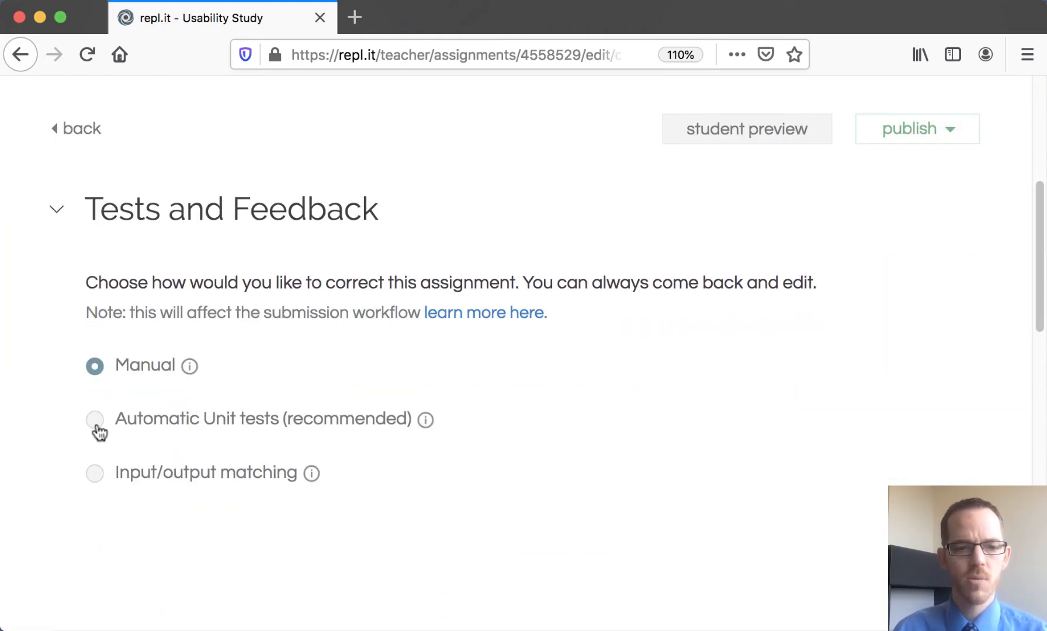
pyautogui.click(94, 419)
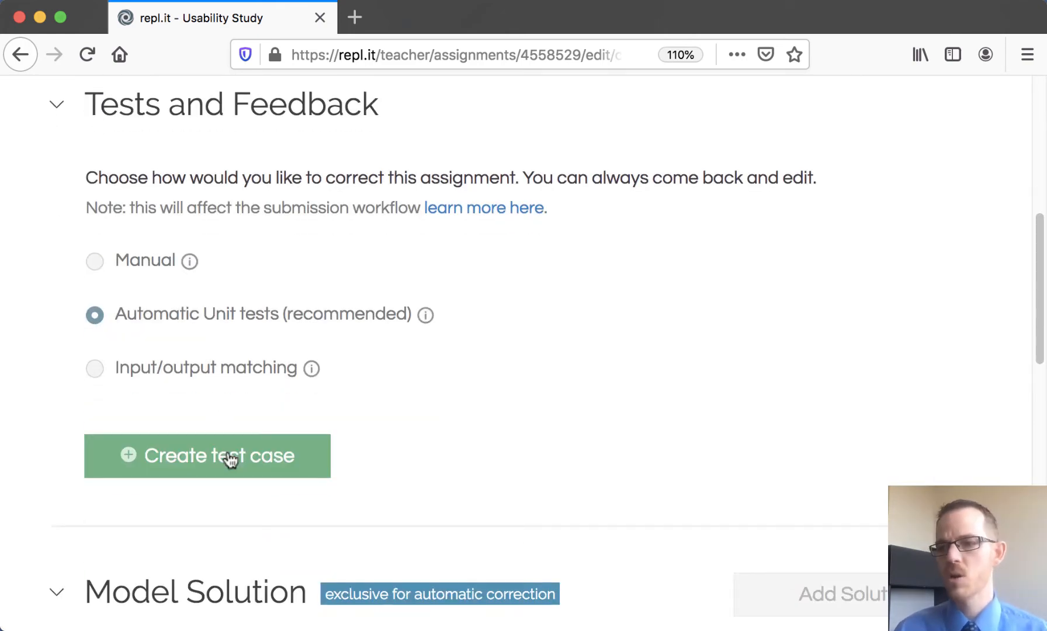
pyautogui.click(207, 456)
pyautogui.write('first')
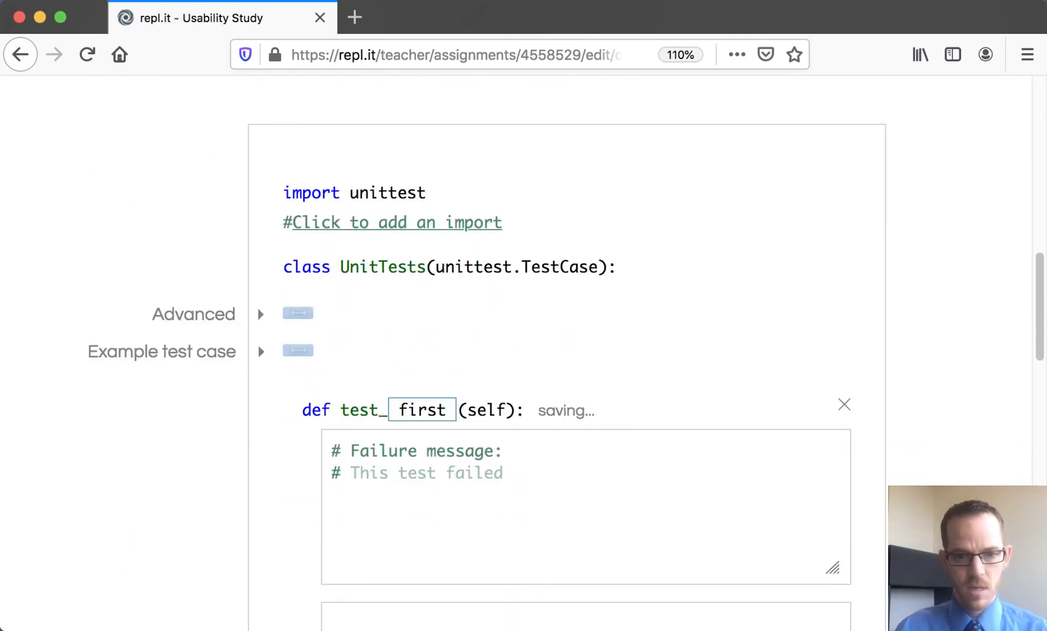
# Step: Name the test firstExample, add its failure message, and assert average([9.9, 8.8]) equals 9.35
pyautogui.write('Example')
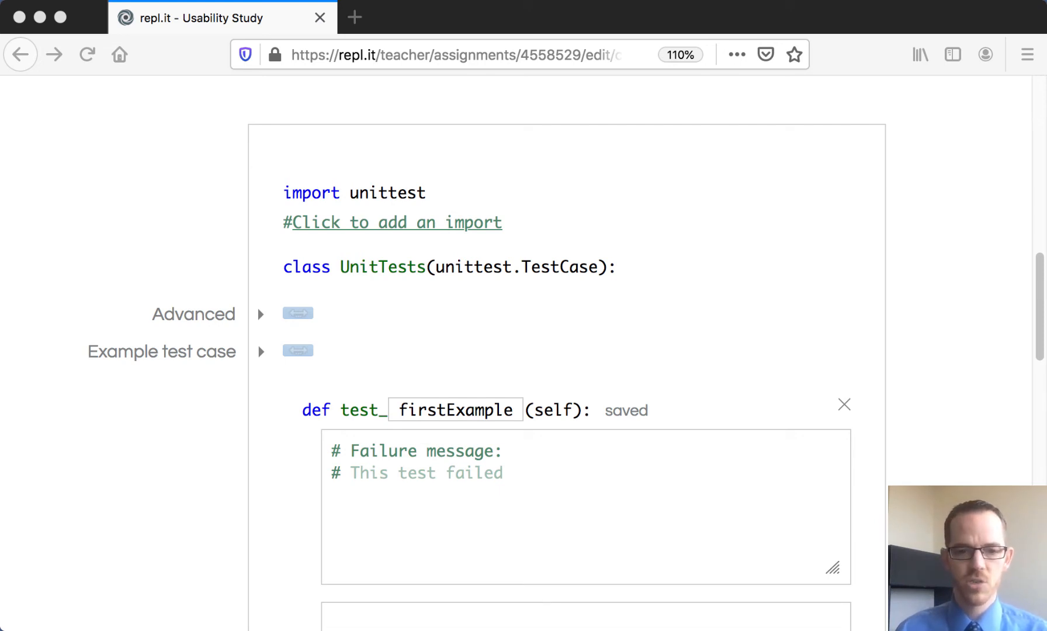
pyautogui.moveTo(412, 500)
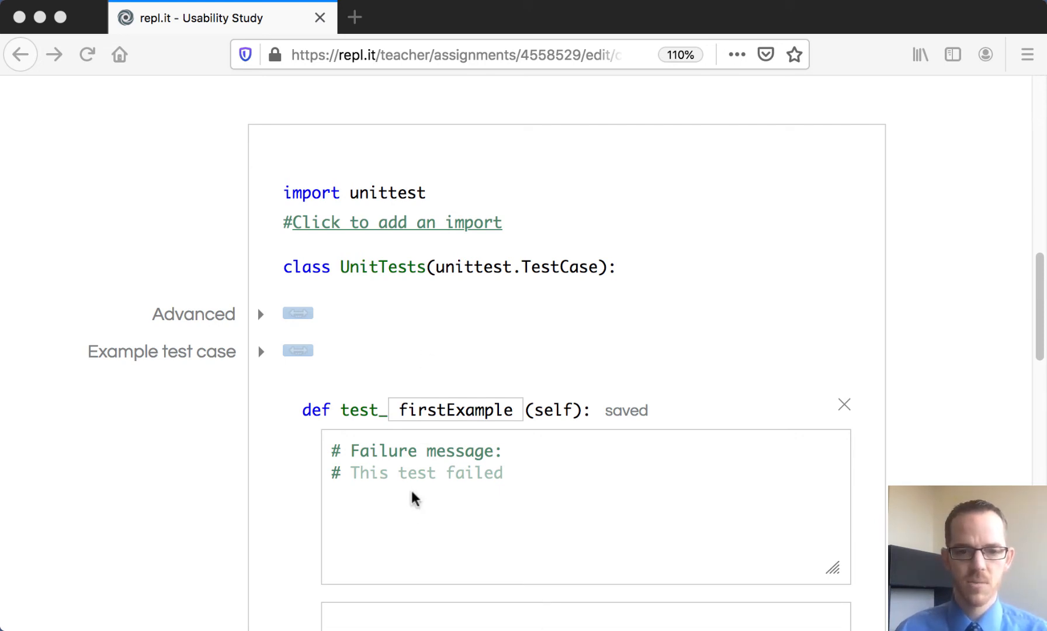
pyautogui.write('averageOfThree( [9.9, 8.8] ) should return 9.35')
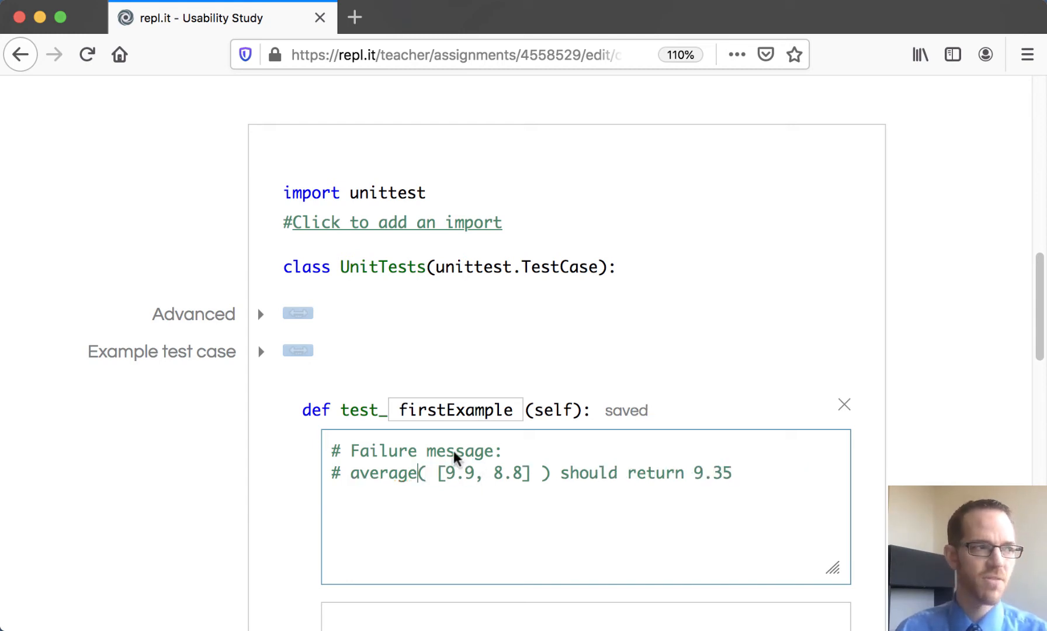
pyautogui.moveTo(593, 473)
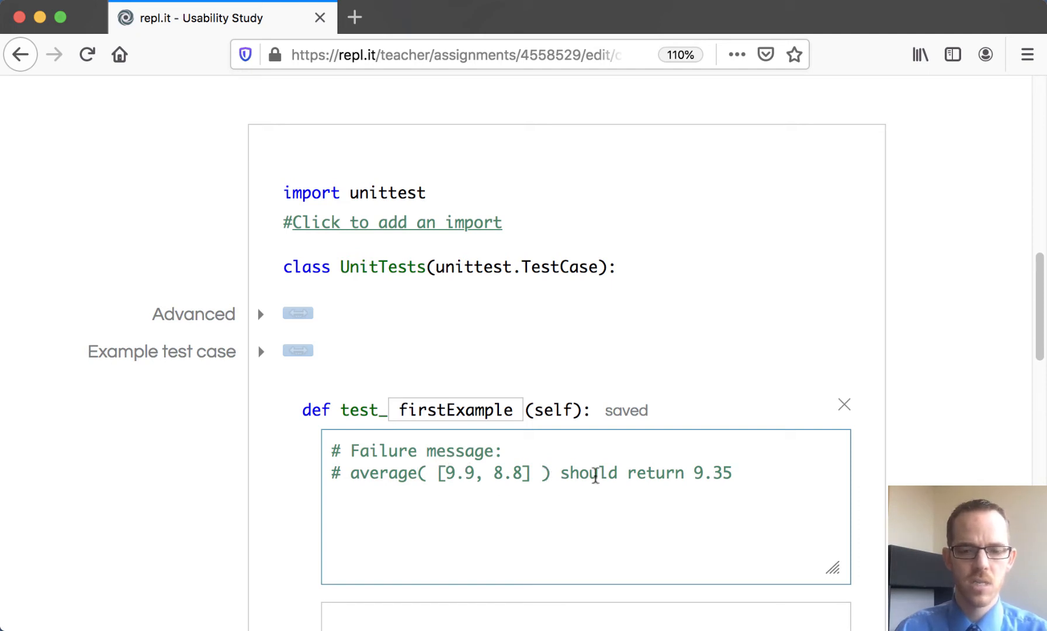
pyautogui.scroll(-3)
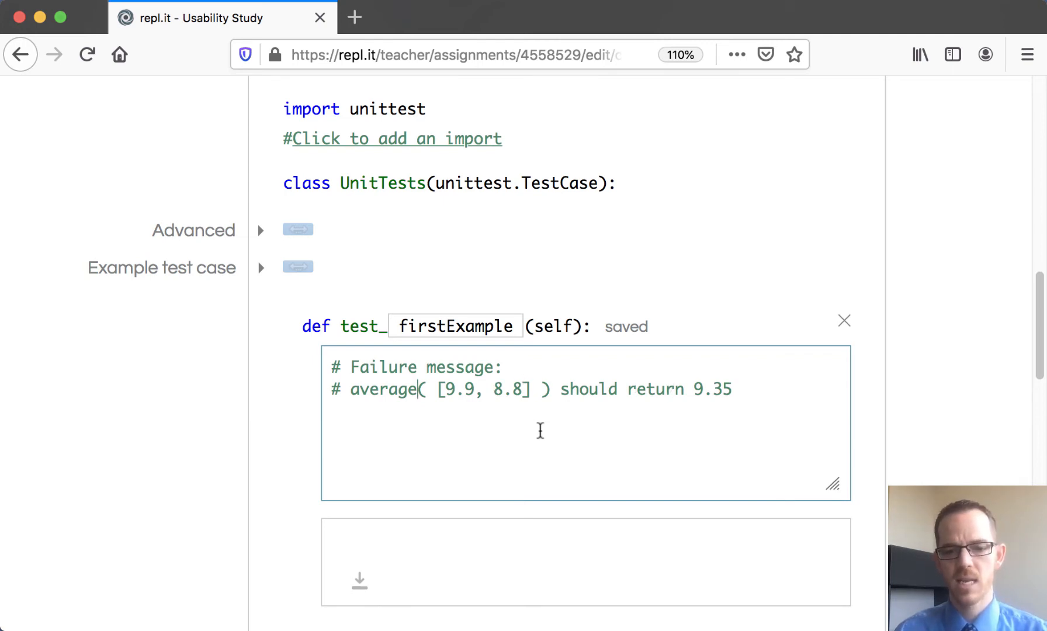
pyautogui.scroll(-3)
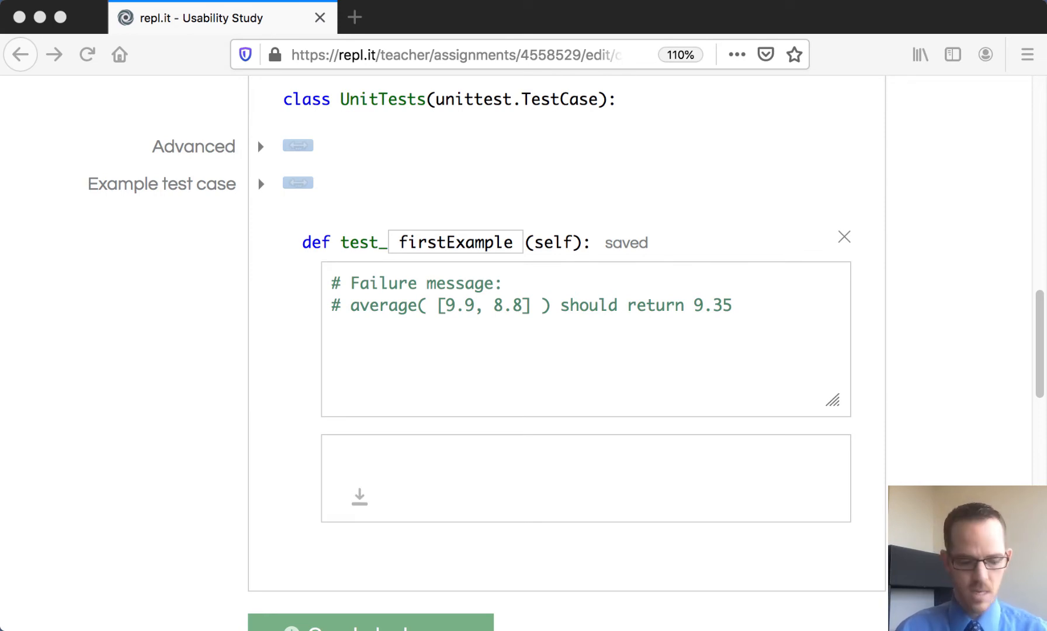
pyautogui.moveTo(742, 561)
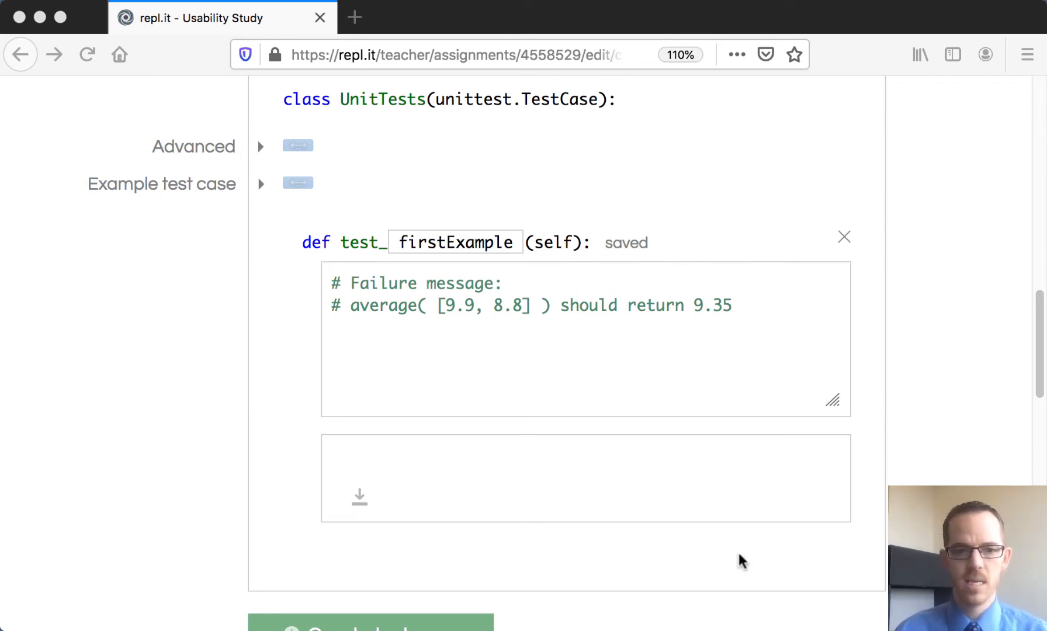
pyautogui.write('self.assertEquals(average([9.9, 8.8]), 9.35)')
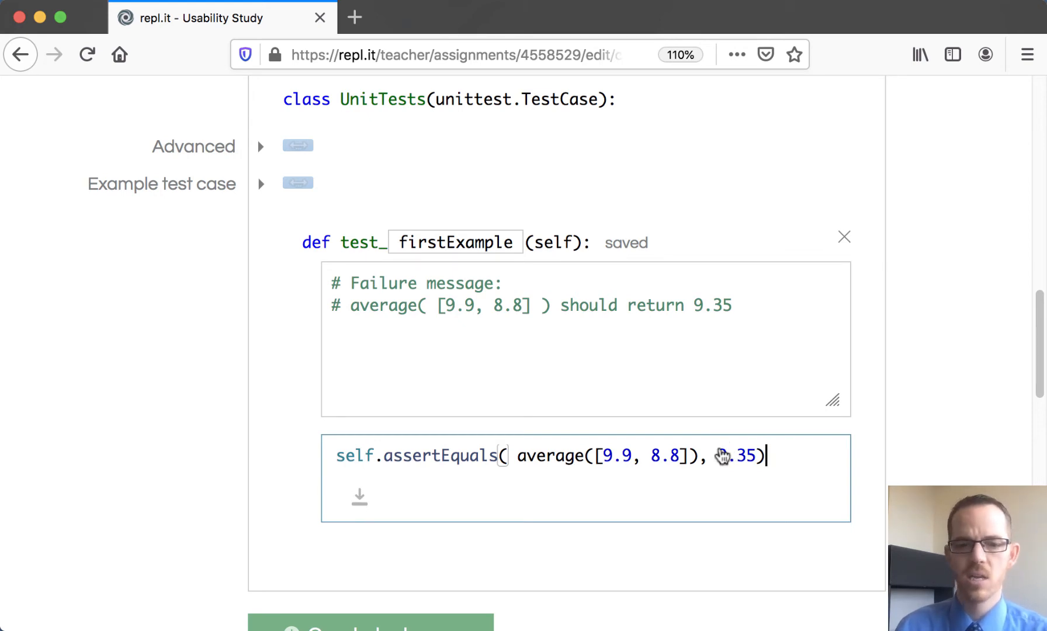
pyautogui.scroll(-3)
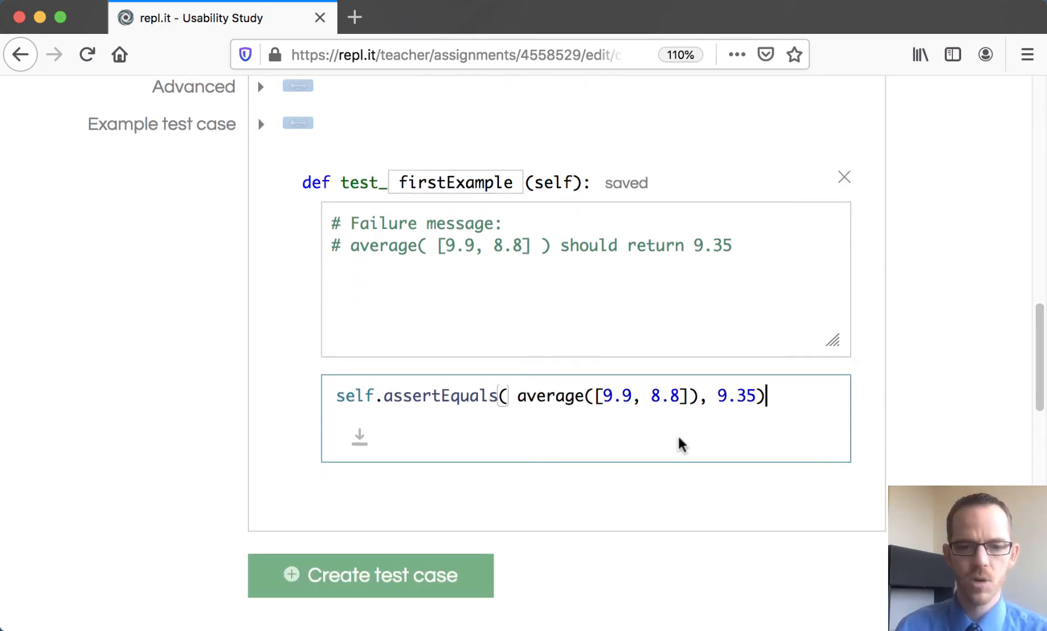
pyautogui.scroll(-3)
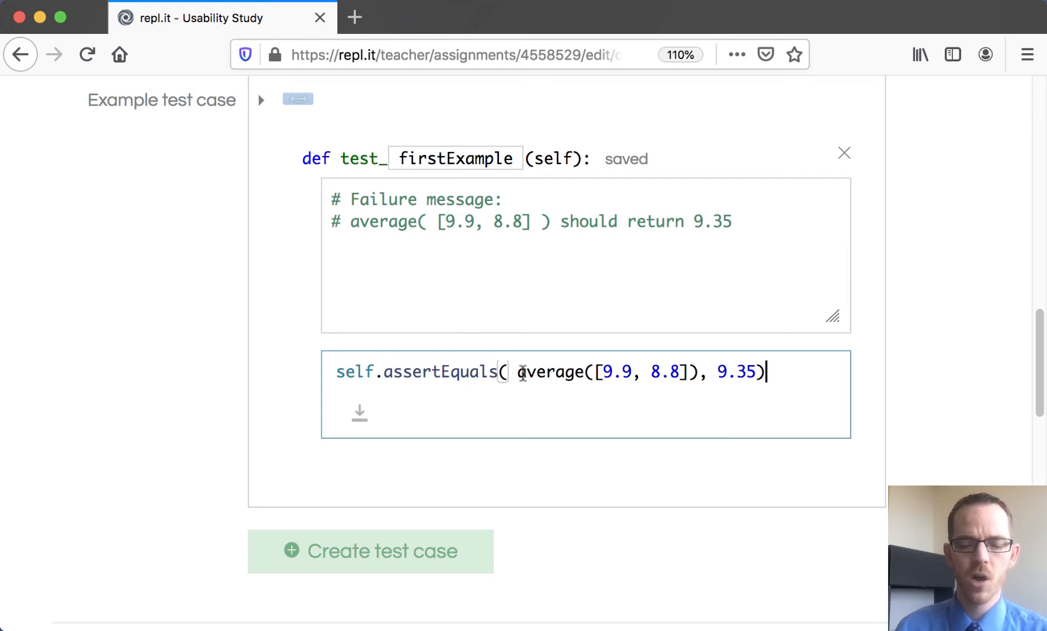
pyautogui.scroll(-3)
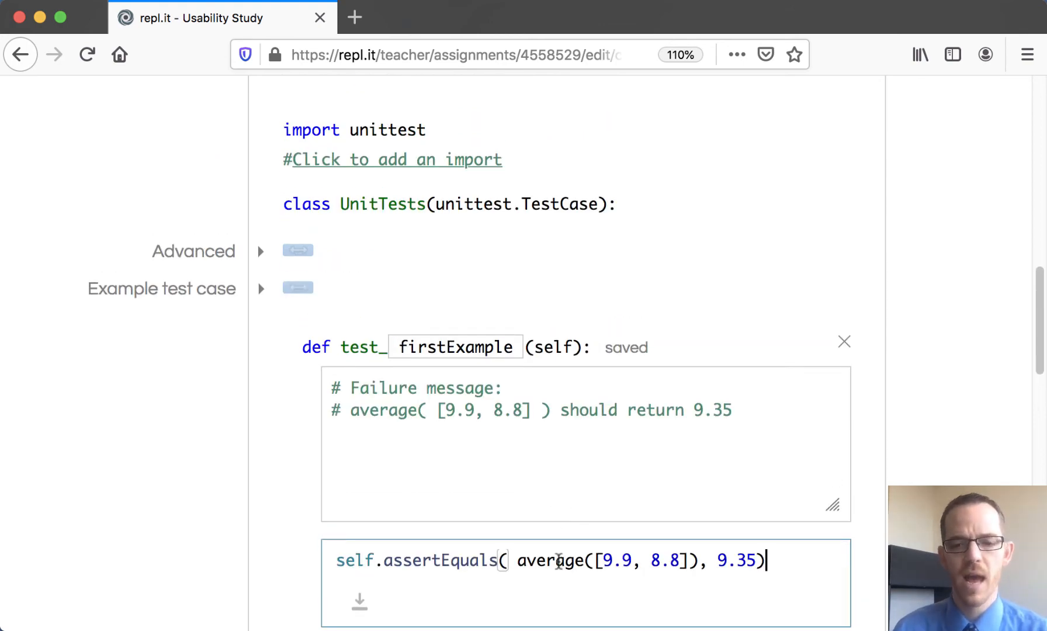
pyautogui.scroll(-3)
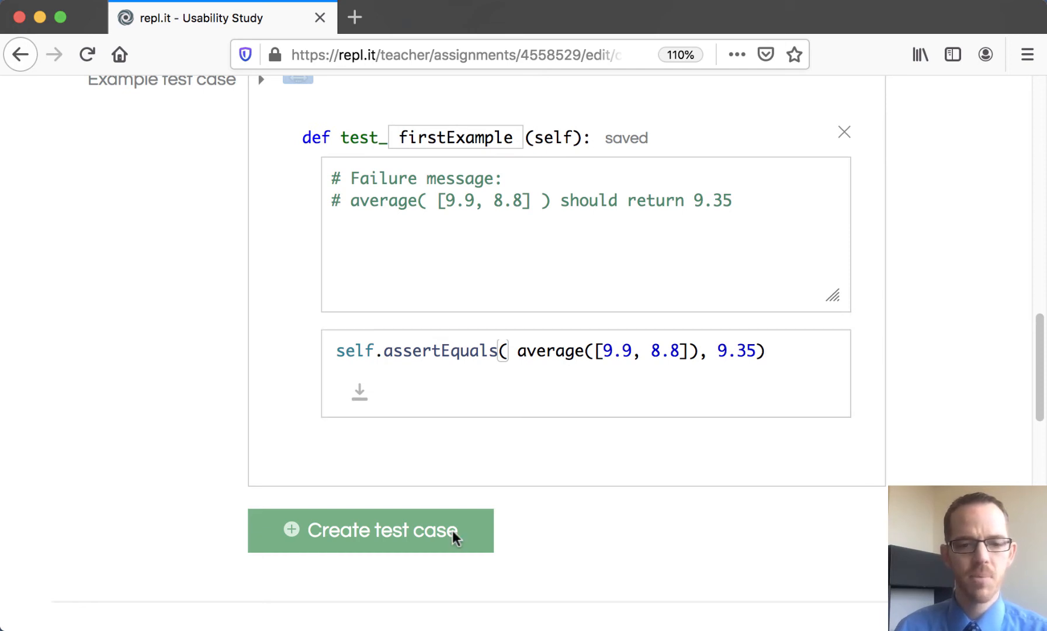
# Step: Add a test named random with failure message 'Random values were used as arguments'
pyautogui.click(370, 530)
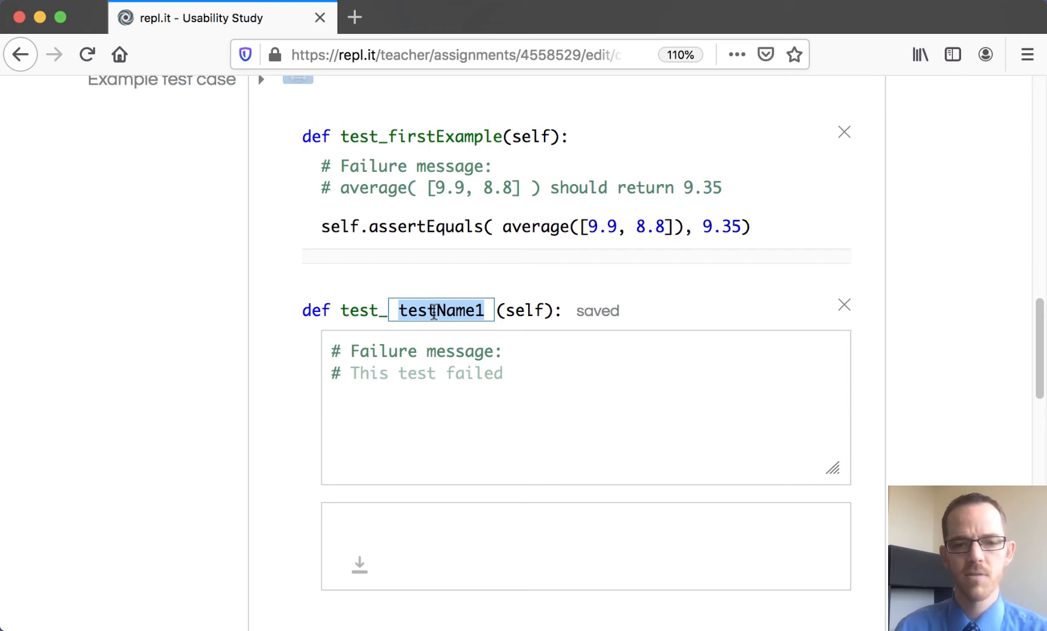
pyautogui.write('random')
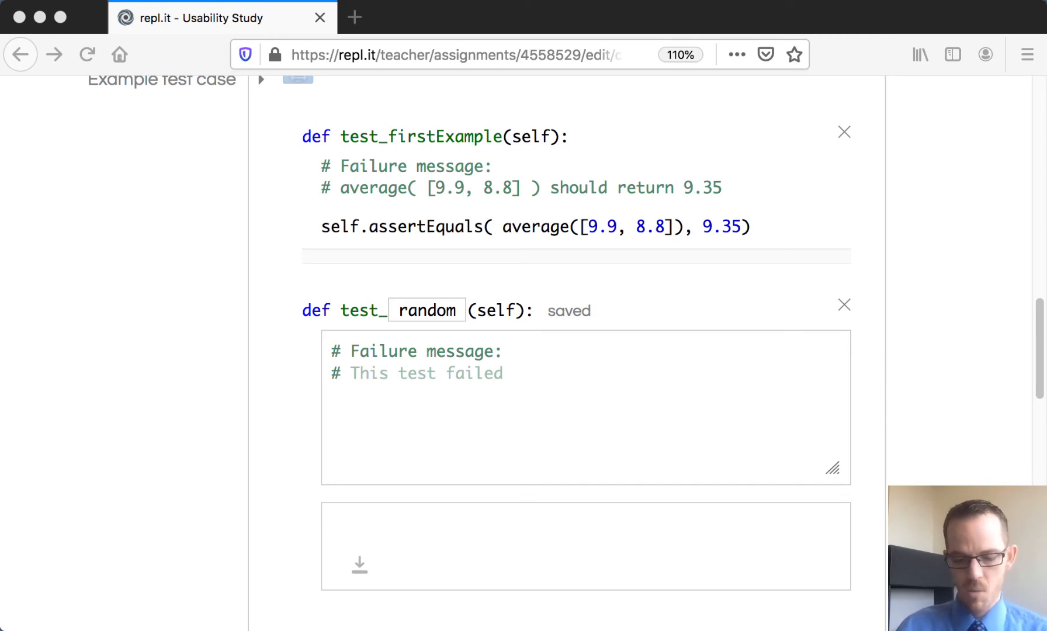
pyautogui.click(427, 310)
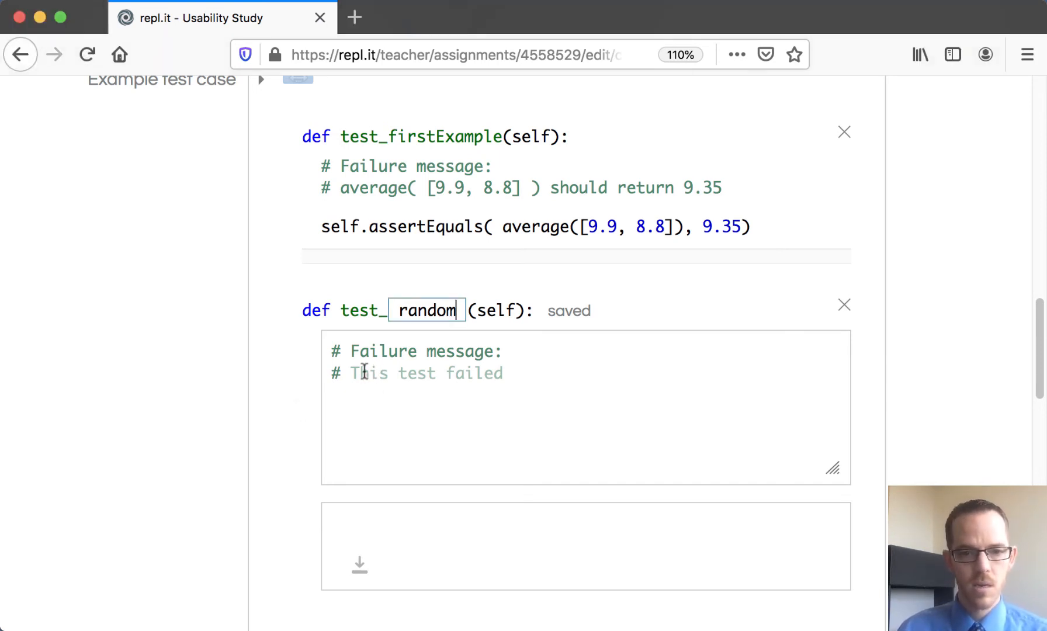
pyautogui.write('Random values were used as arguments')
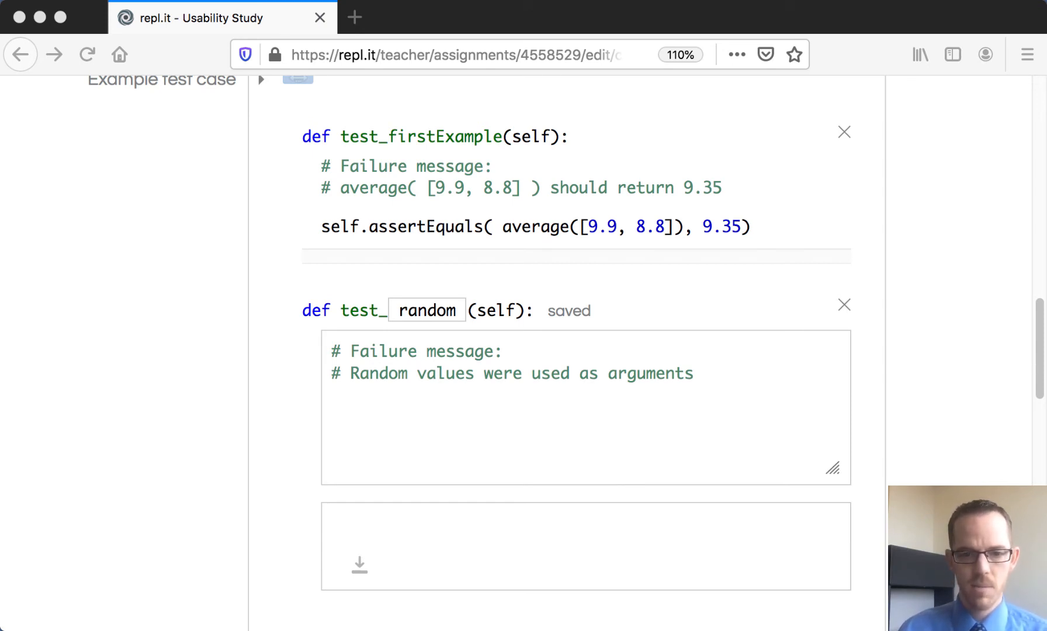
pyautogui.moveTo(305, 623)
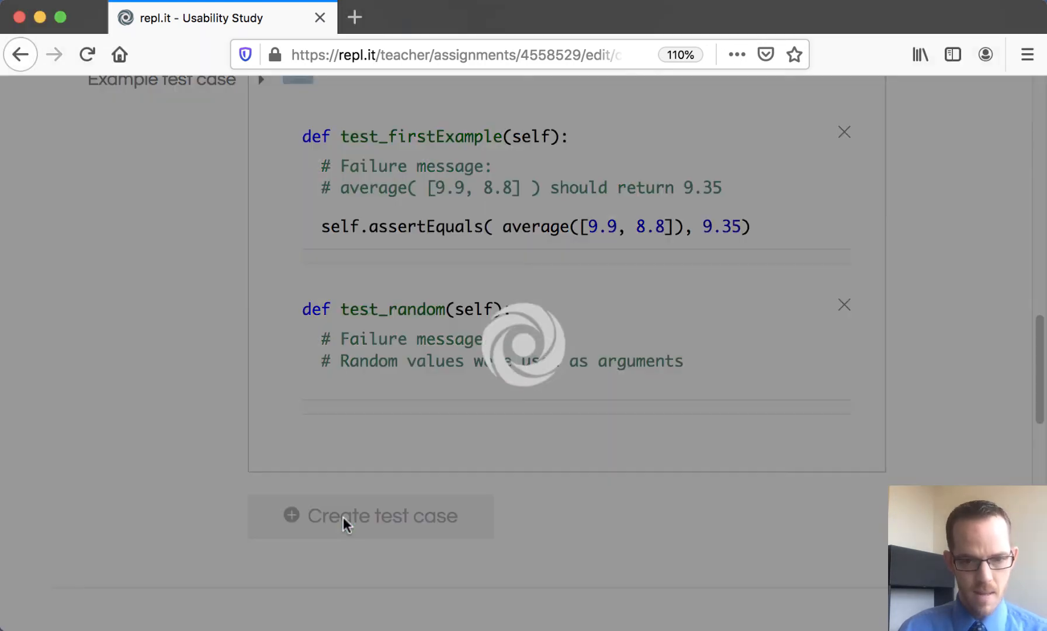
# Step: Remove the extra empty test case and edit the random test's assertAlmostEquals code
pyautogui.click(370, 515)
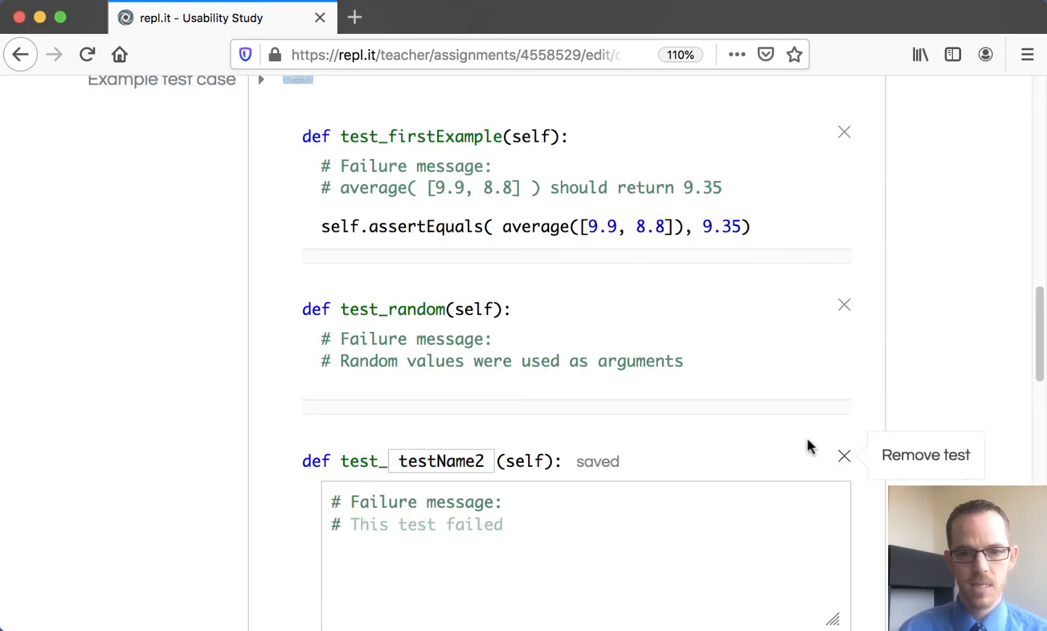
pyautogui.click(844, 457)
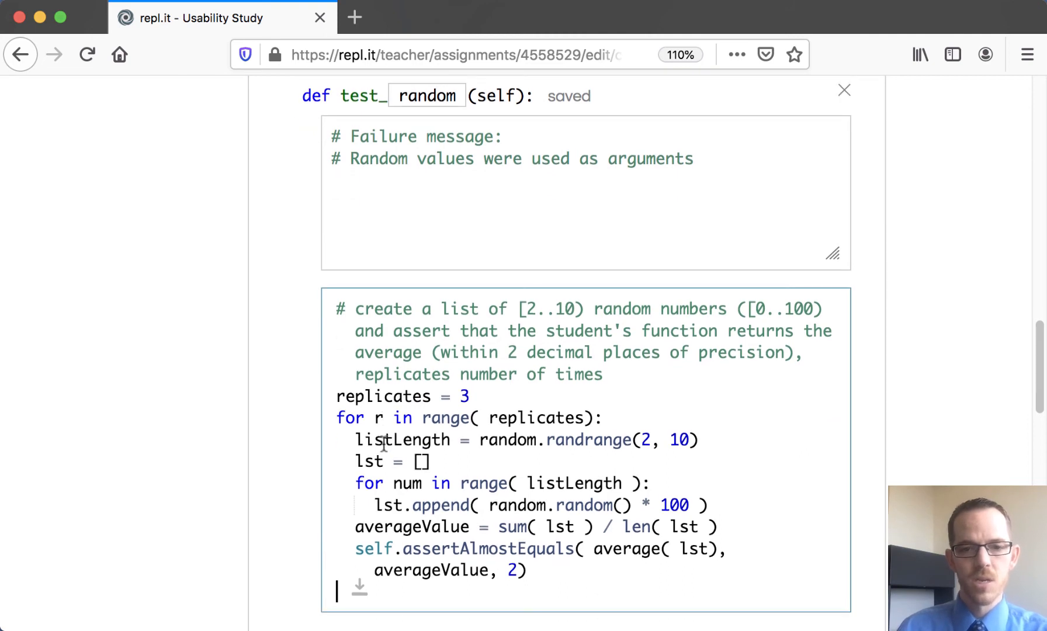
pyautogui.scroll(-3)
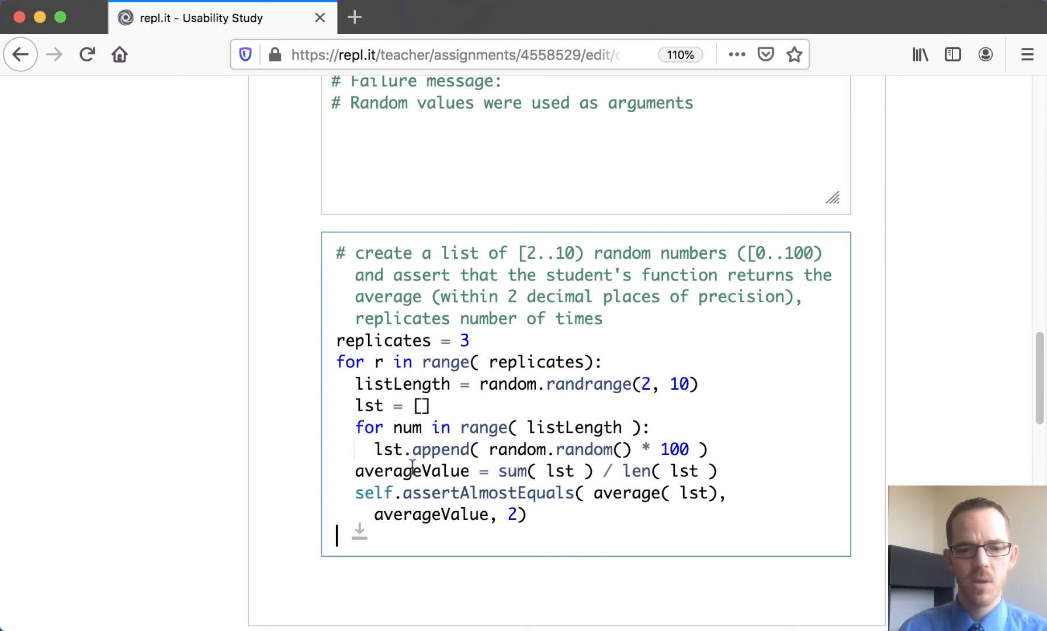
pyautogui.doubleClick(490, 493)
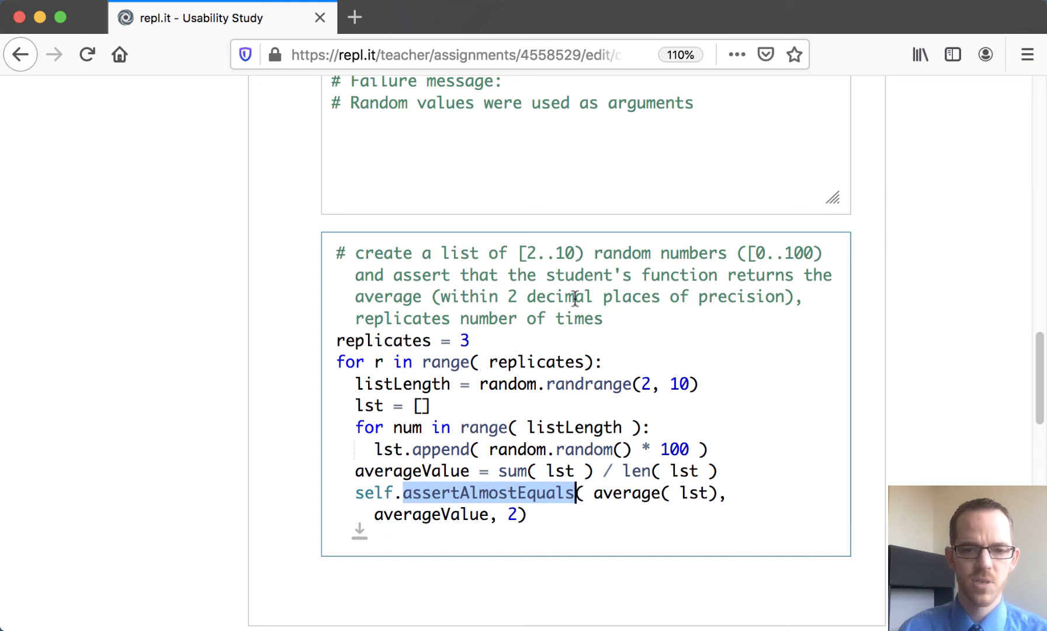
pyautogui.moveTo(364, 319)
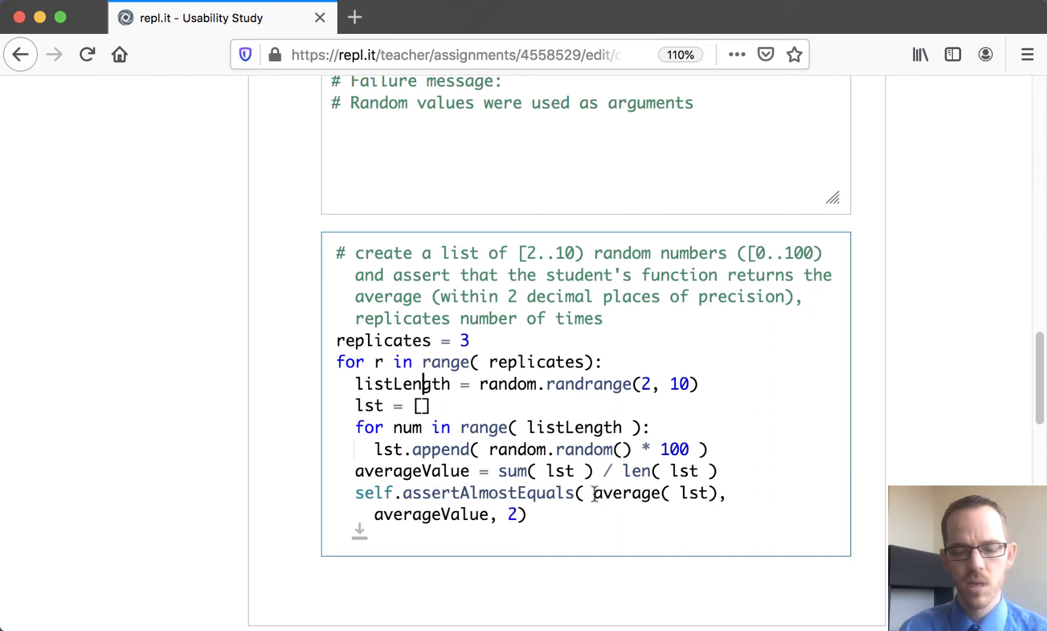
pyautogui.moveTo(593, 493); pyautogui.dragTo(712, 494)
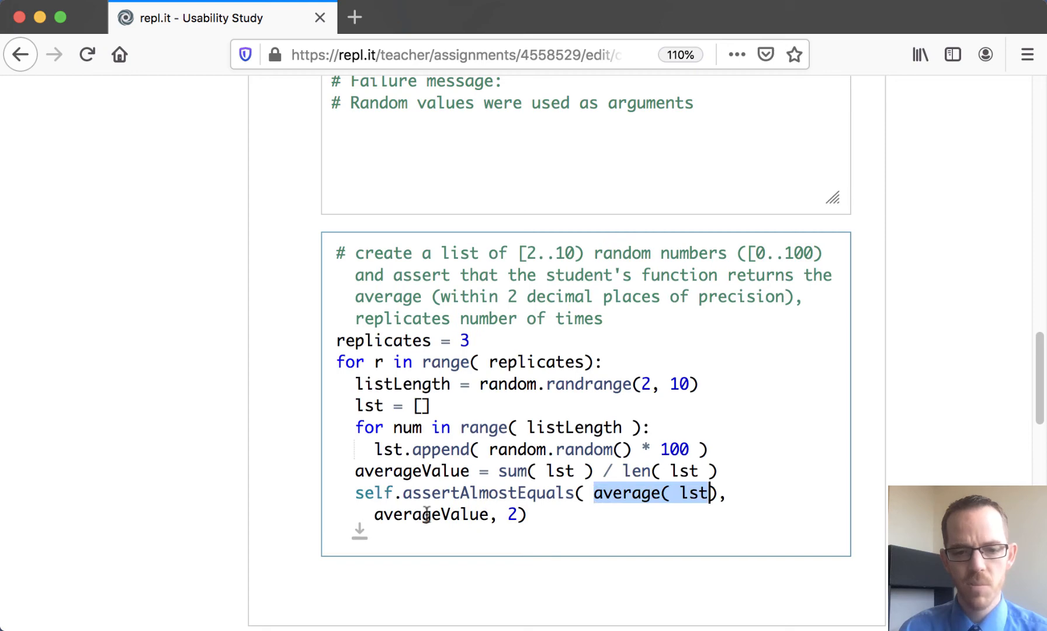
pyautogui.click(434, 514)
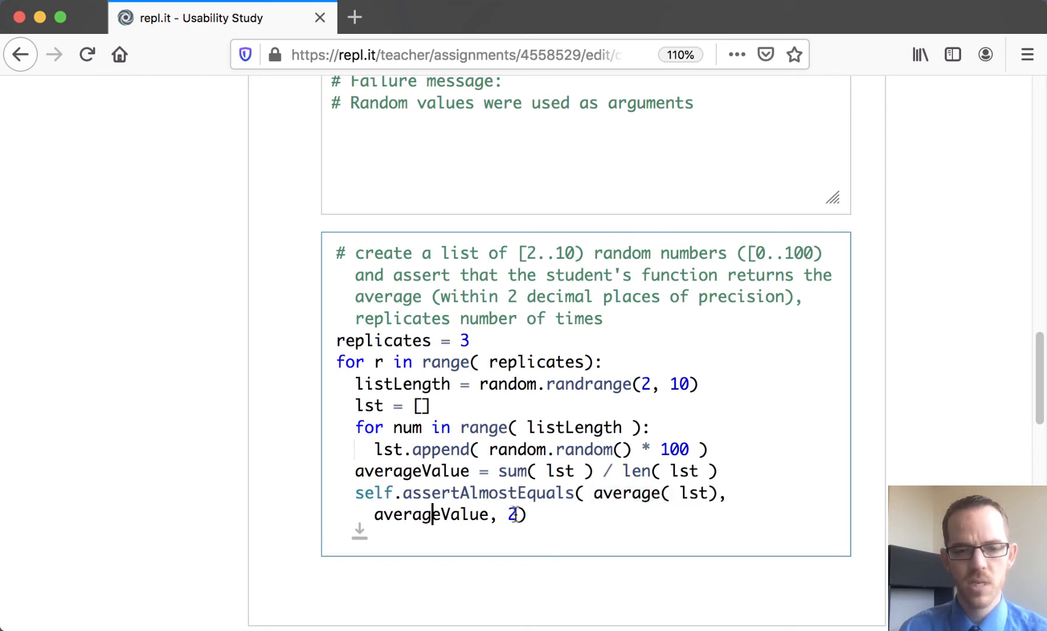
pyautogui.scroll(-3)
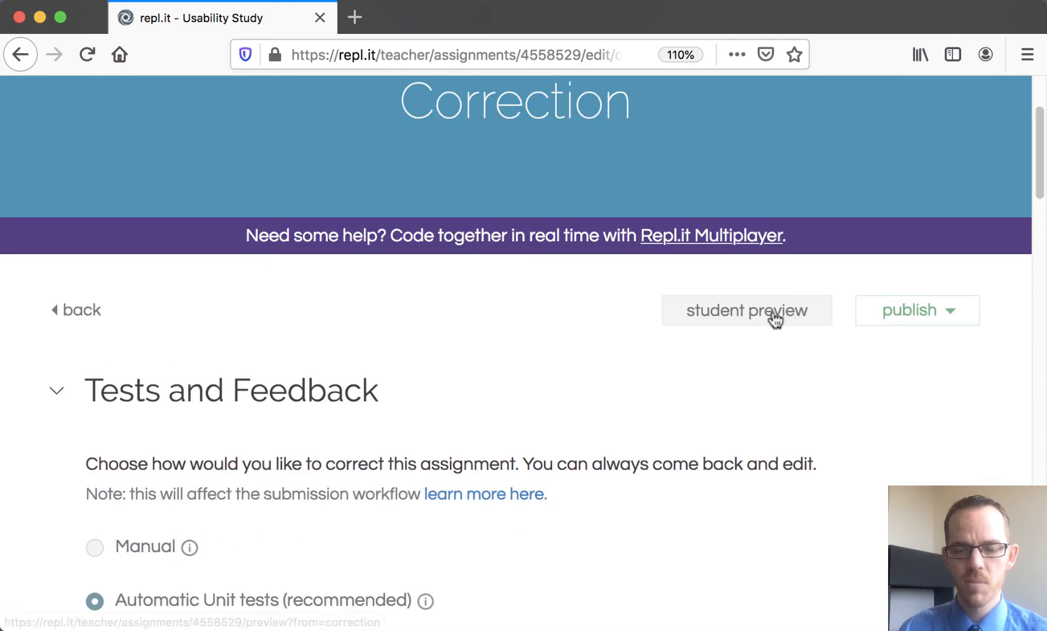
# Step: In student preview, run a sum/len average() with three example prints
pyautogui.click(747, 310)
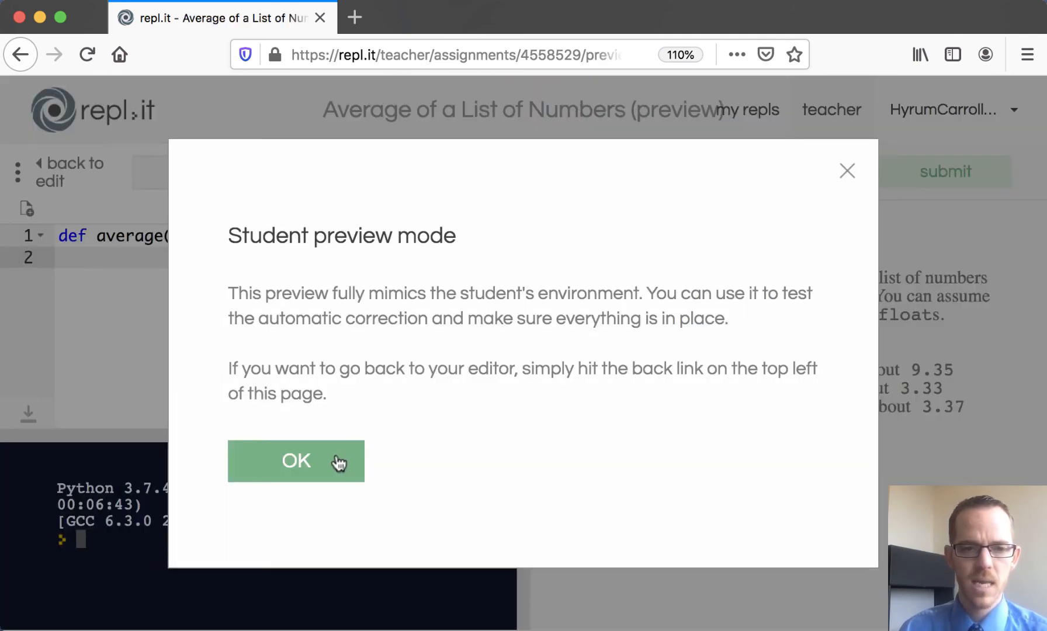
pyautogui.click(296, 461)
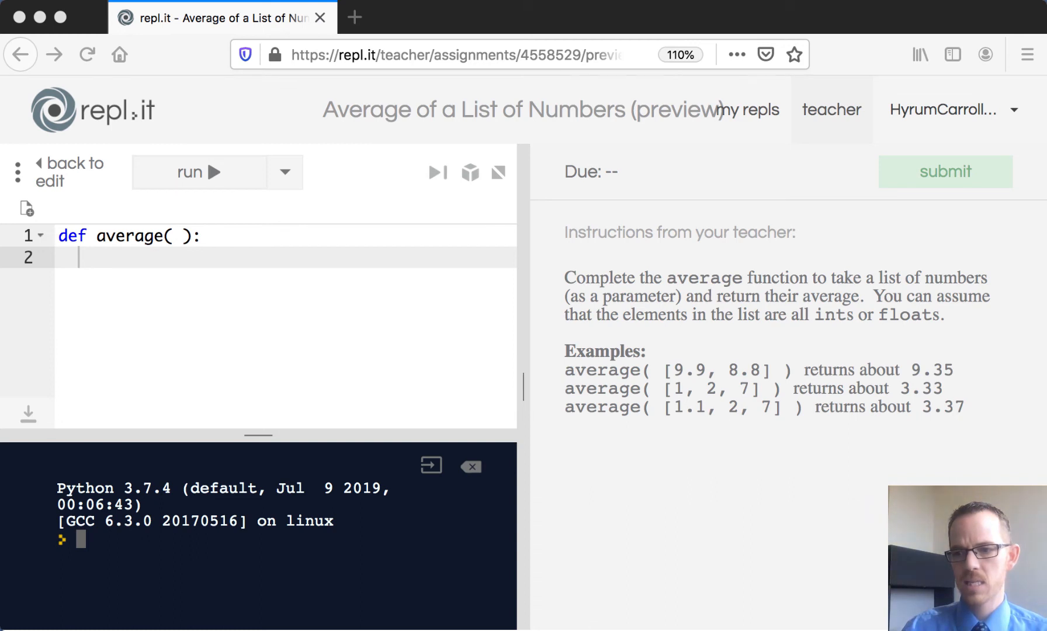
pyautogui.moveTo(706, 459)
pyautogui.write('return sum( lst ) / len( lst )')
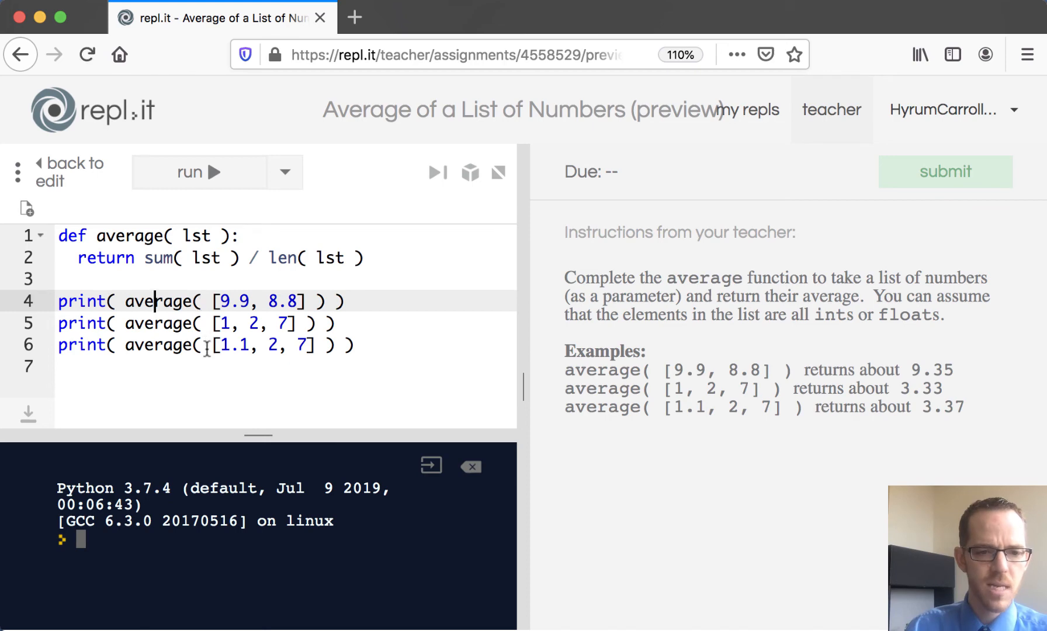
pyautogui.moveTo(231, 177)
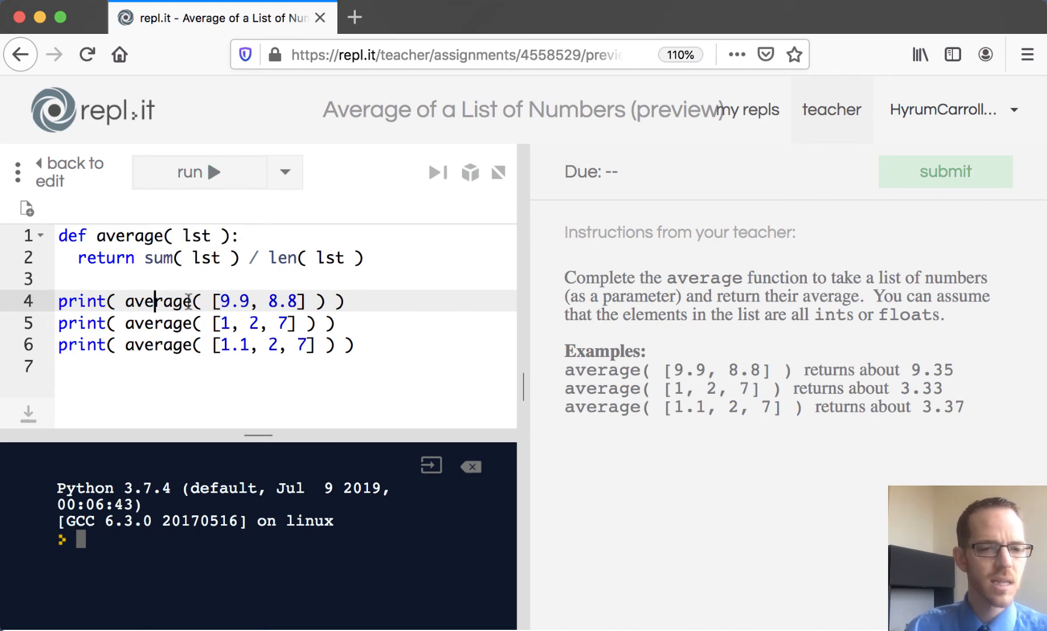
pyautogui.moveTo(215, 172)
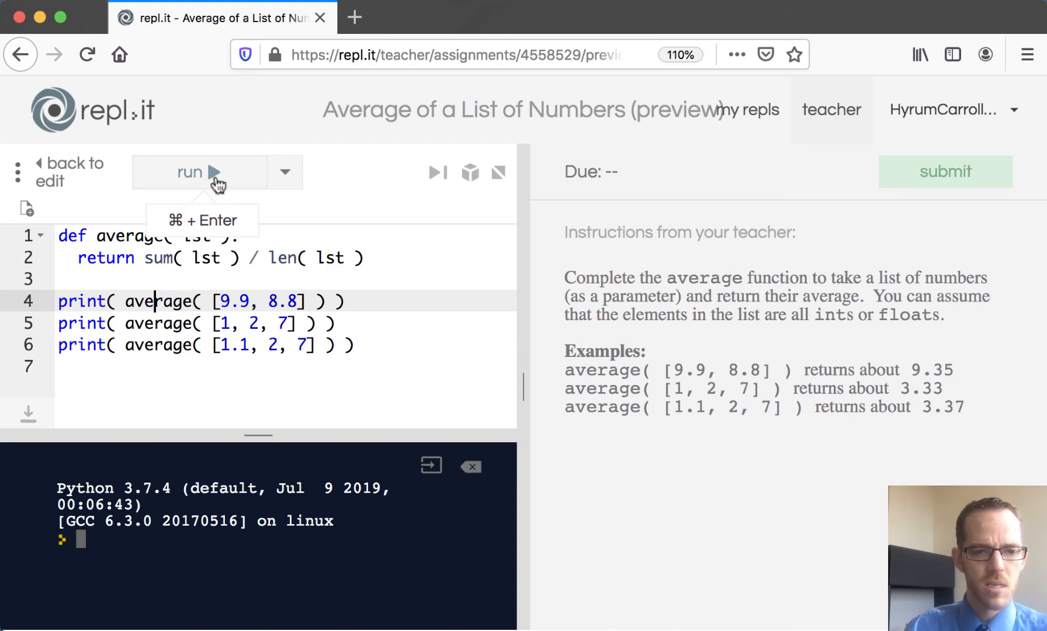
pyautogui.click(200, 172)
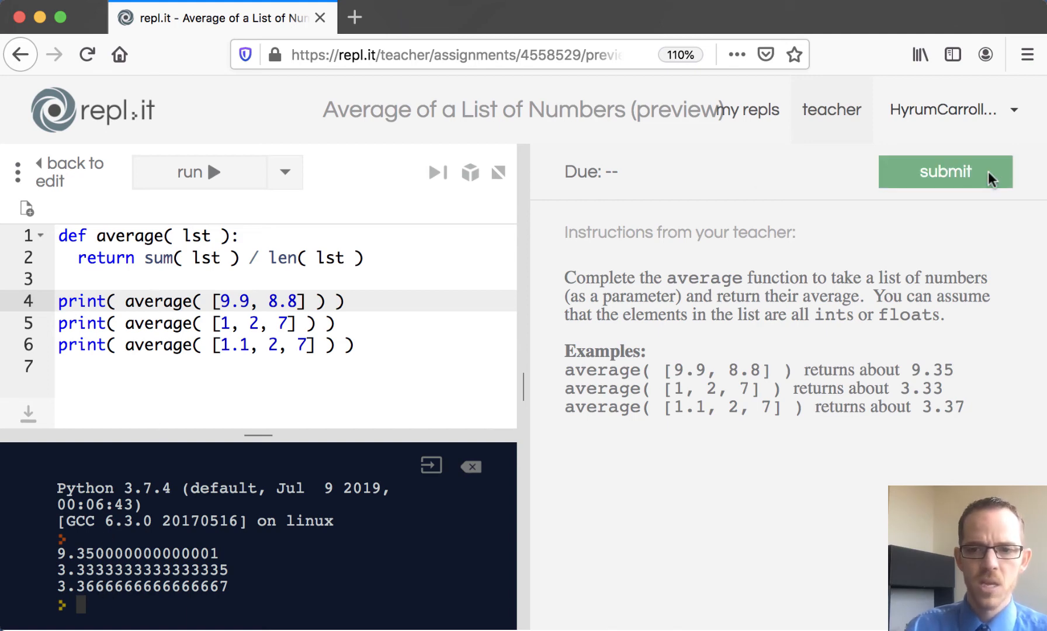
# Step: Submit, read the firstExample traceback (9.350000000000001 != 9.35), and return to the correction settings
pyautogui.click(945, 171)
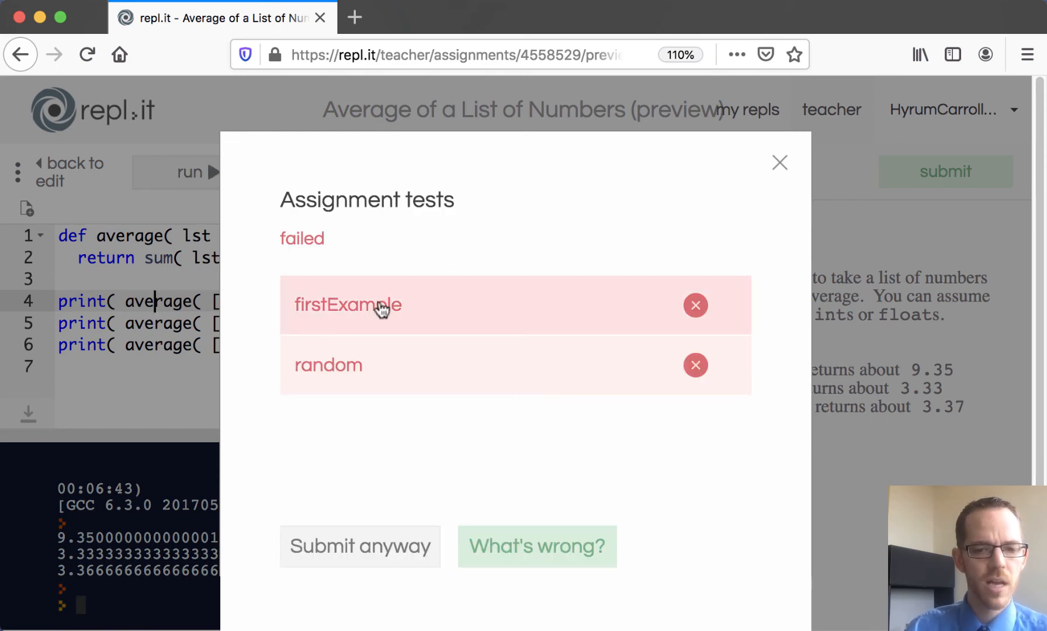
pyautogui.click(536, 546)
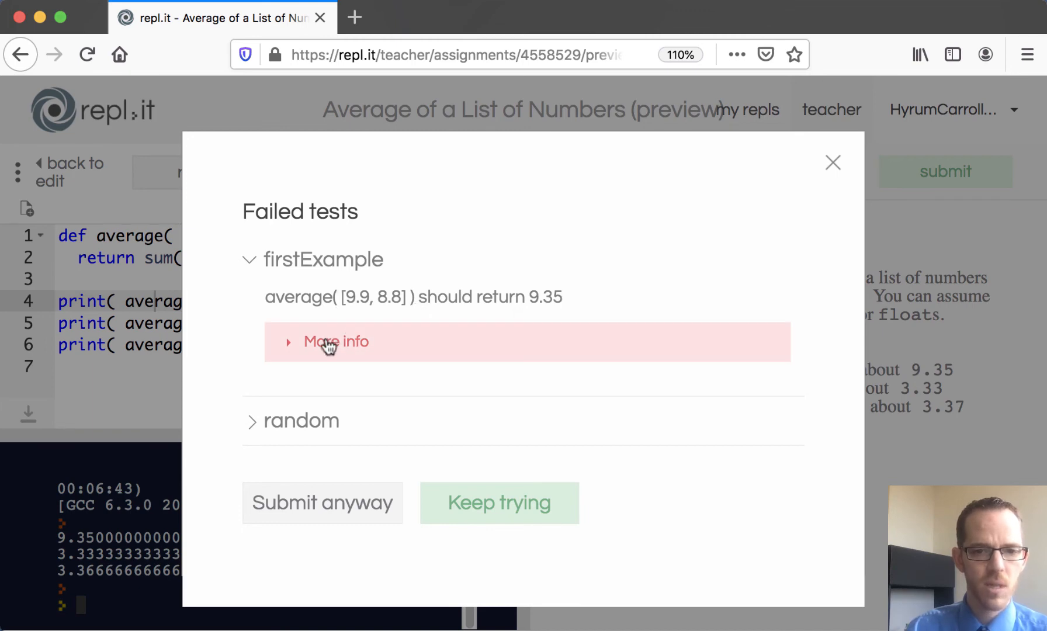
pyautogui.click(336, 341)
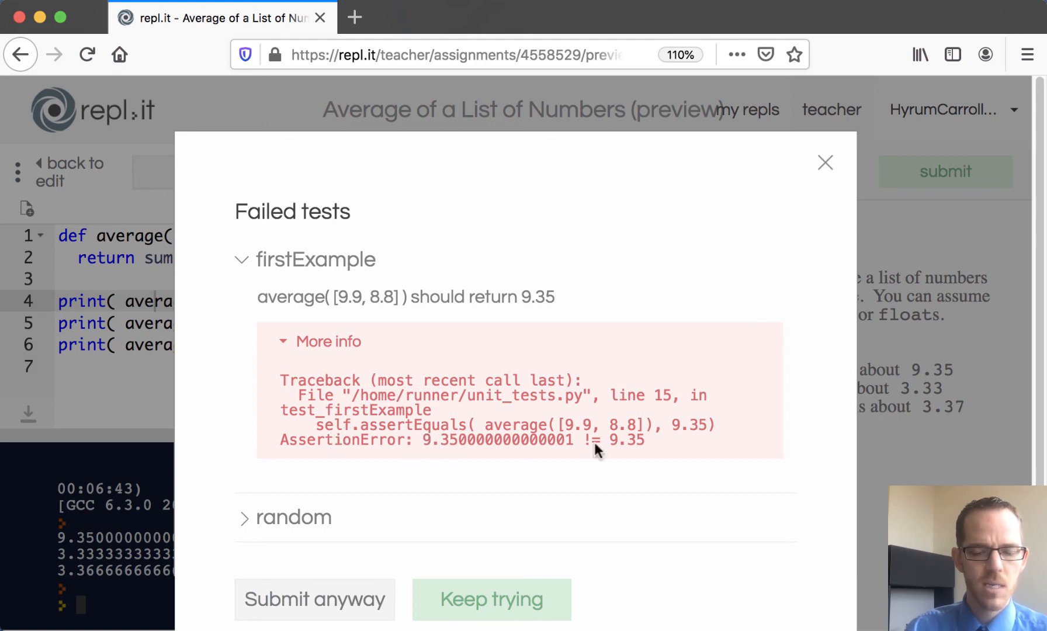
pyautogui.moveTo(550, 546)
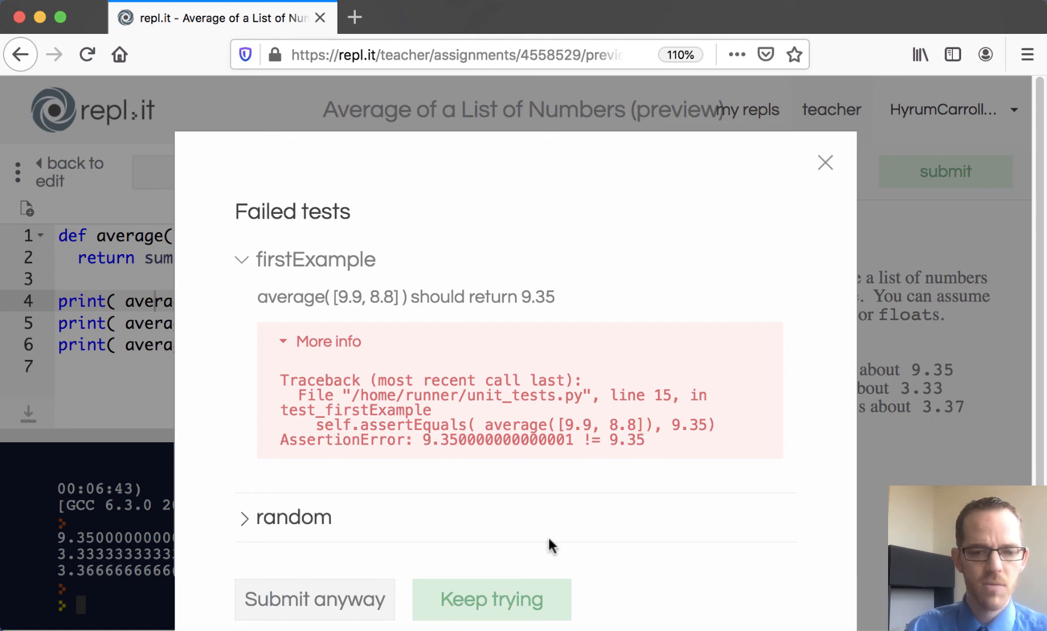
pyautogui.click(826, 163)
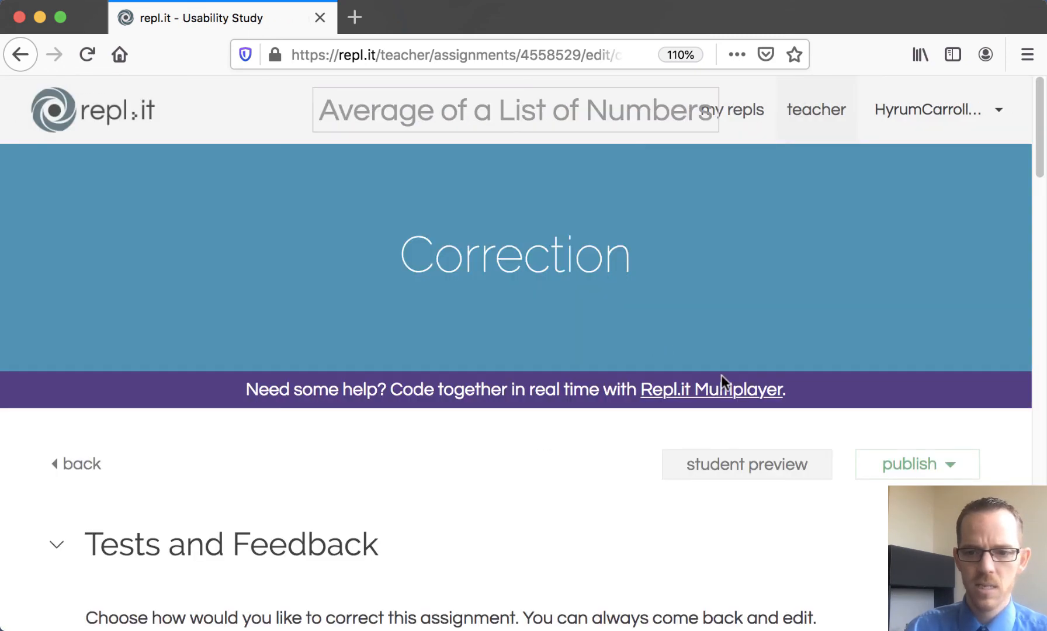
# Step: Change test_firstExample's assertEquals to assertAlmostEquals
pyautogui.scroll(-3)
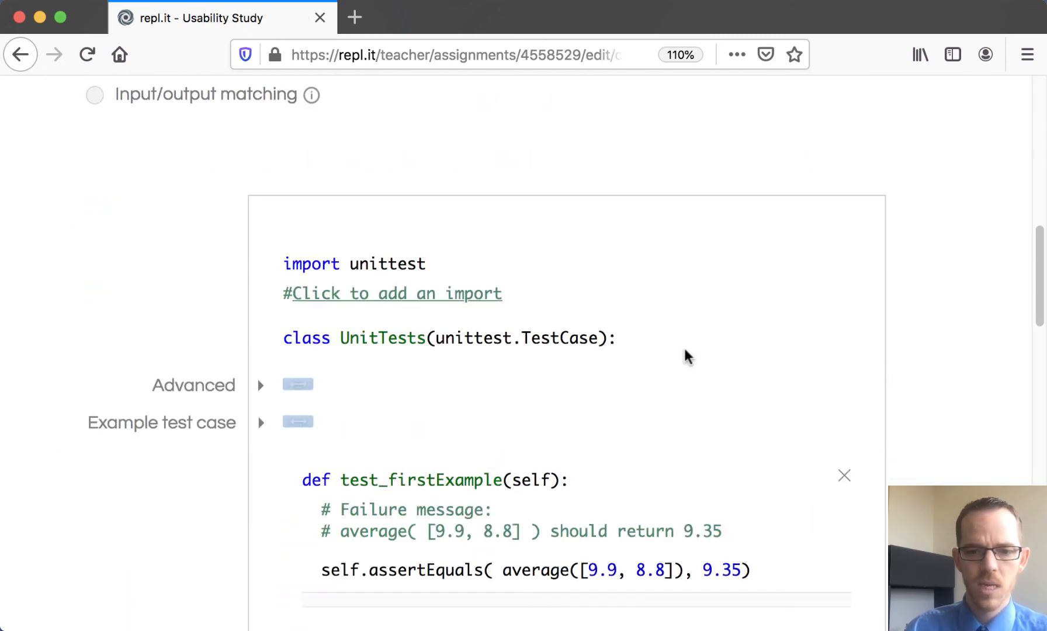
pyautogui.scroll(-3)
pyautogui.write('A')
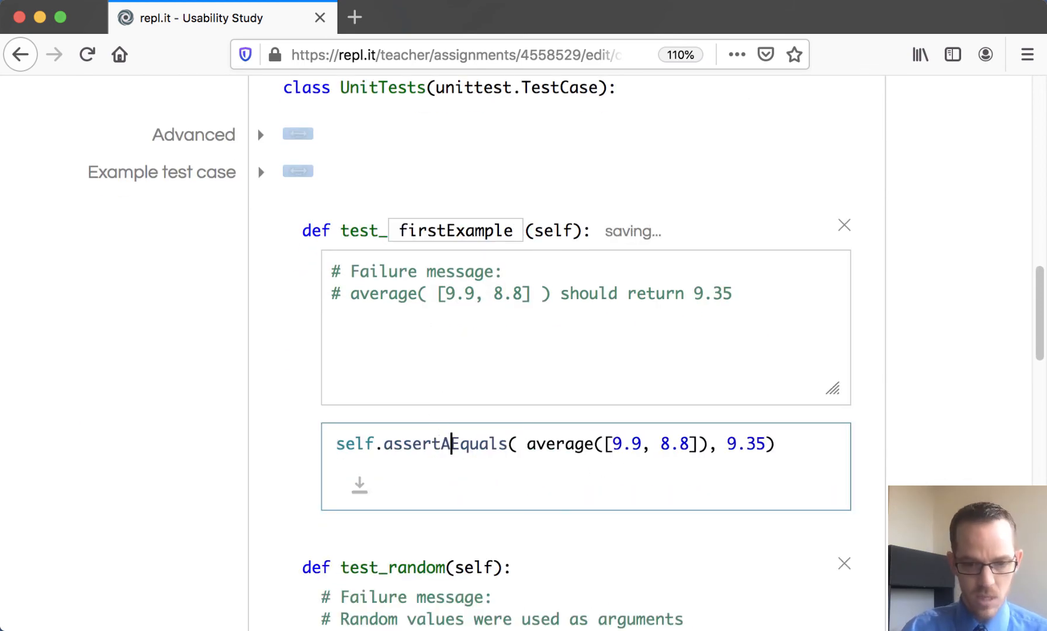
pyautogui.write('lmost')
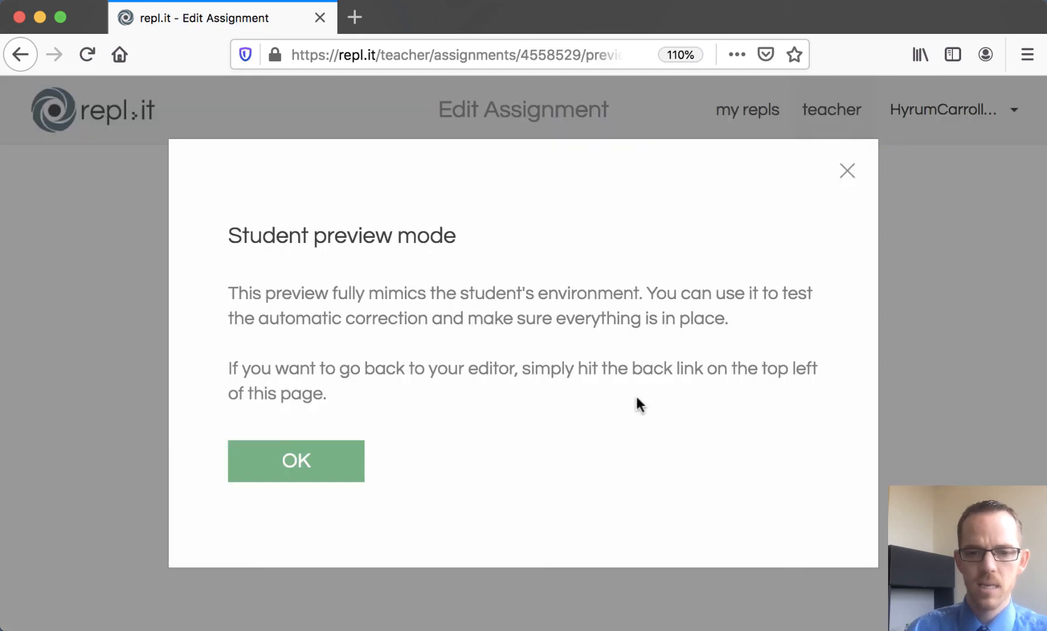
# Step: Submit in student preview and inspect the random test's NameError failure
pyautogui.click(295, 461)
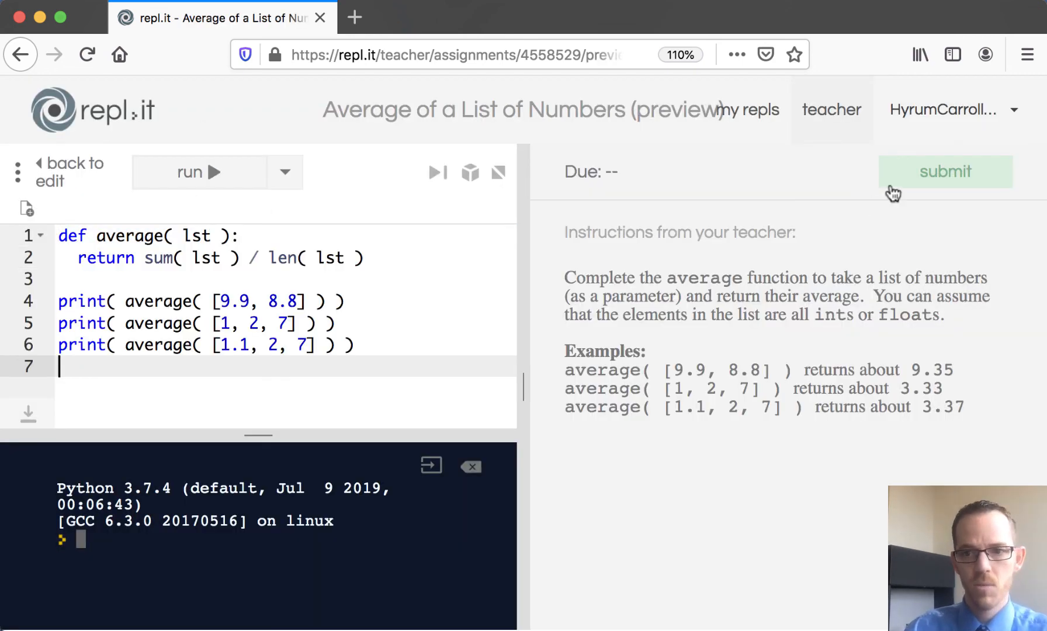
pyautogui.click(945, 172)
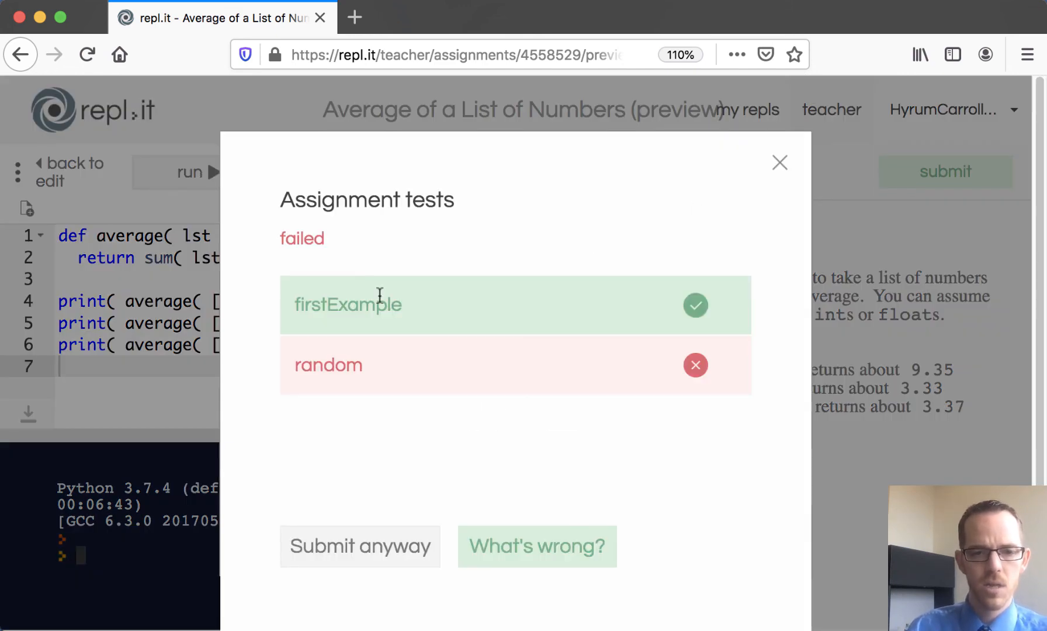
pyautogui.click(537, 546)
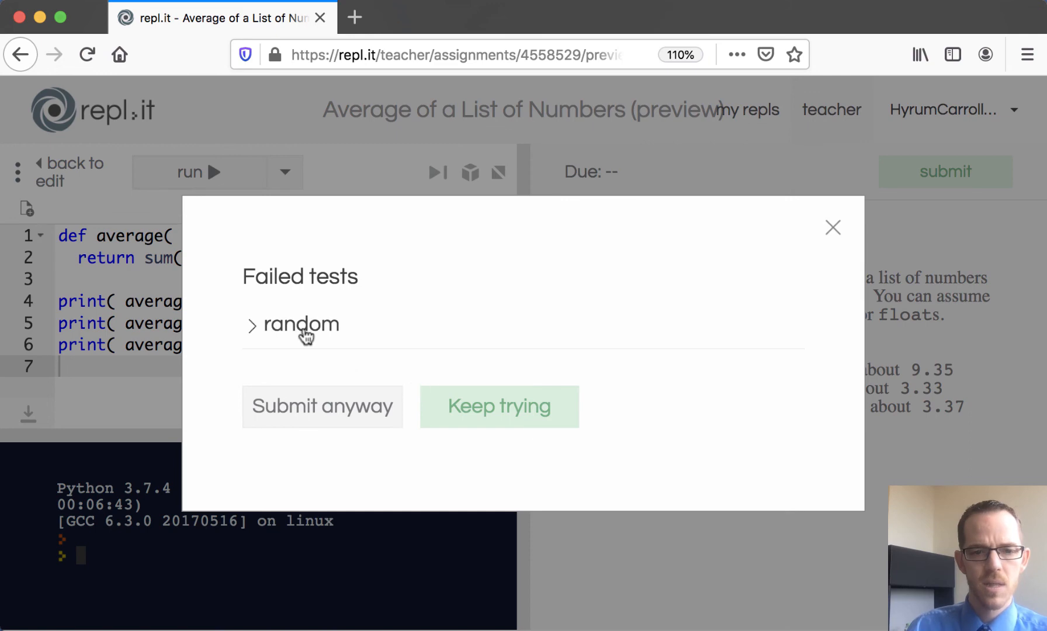
pyautogui.click(291, 324)
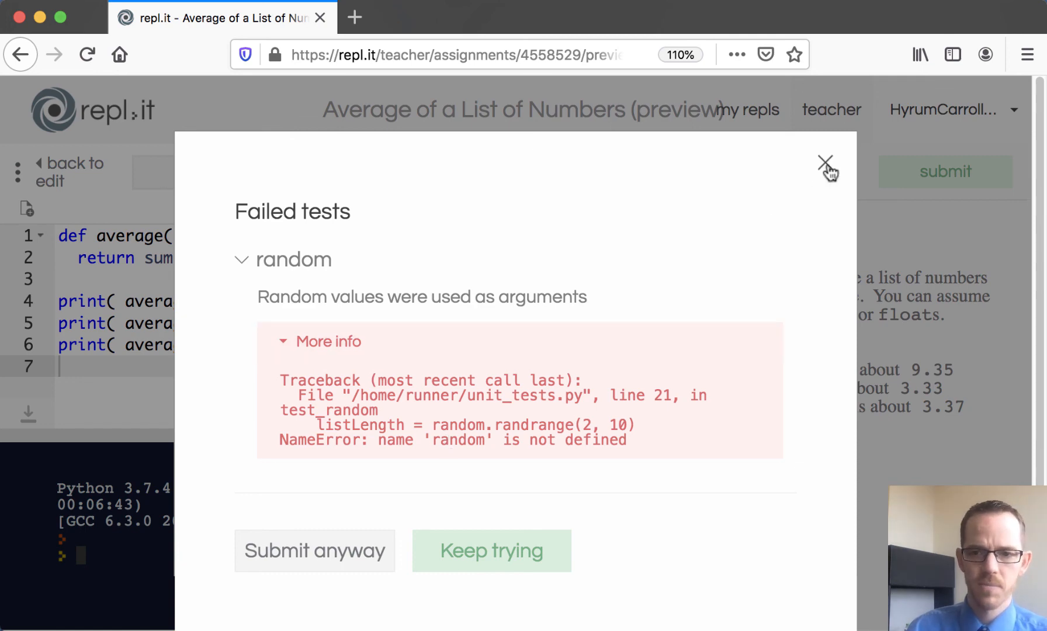
pyautogui.click(826, 163)
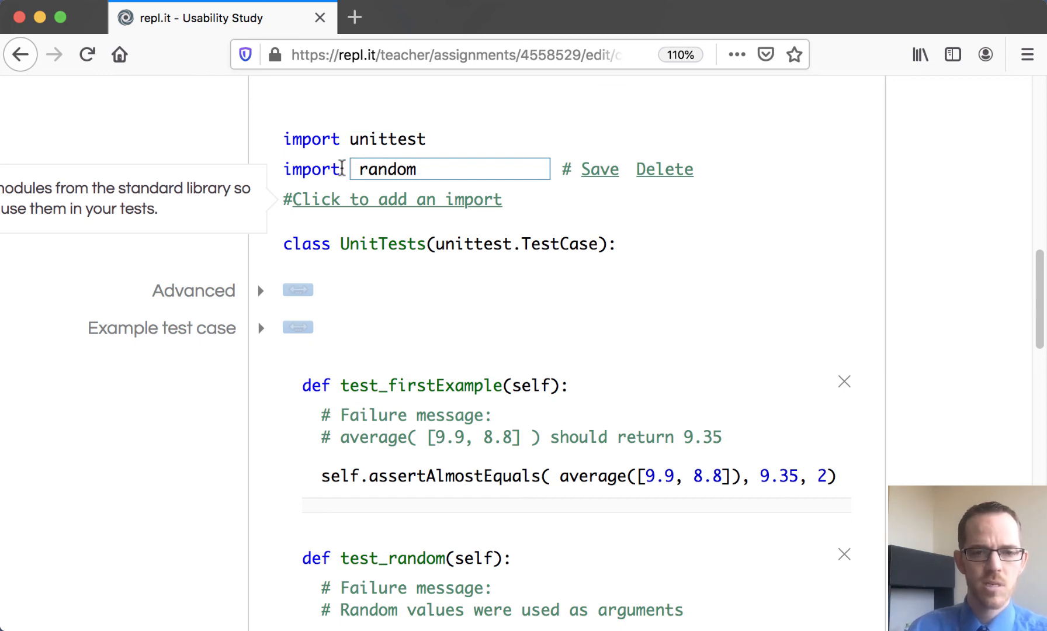
# Step: Save 'import random' among the test imports and scroll back to the top
pyautogui.click(598, 169)
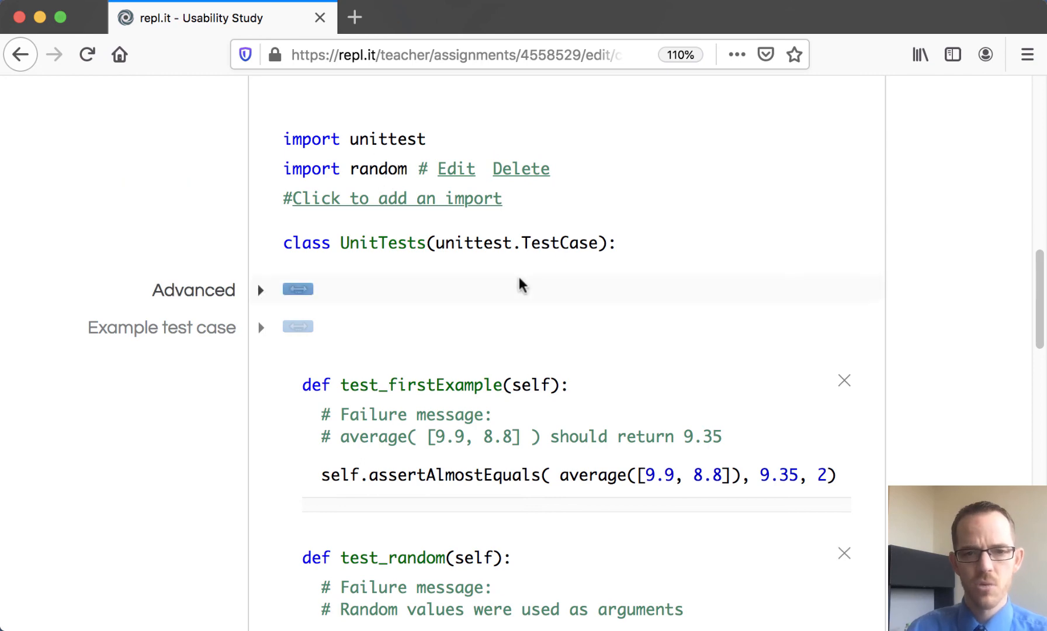
pyautogui.scroll(3)
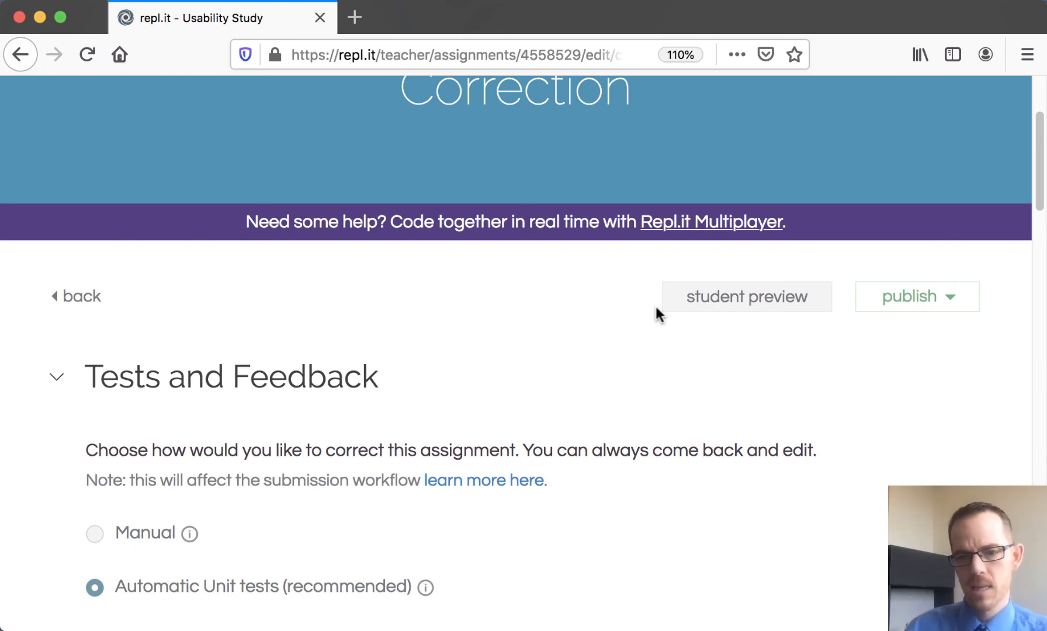
# Step: Resubmit in student preview and confirm firstExample and random both pass
pyautogui.click(745, 296)
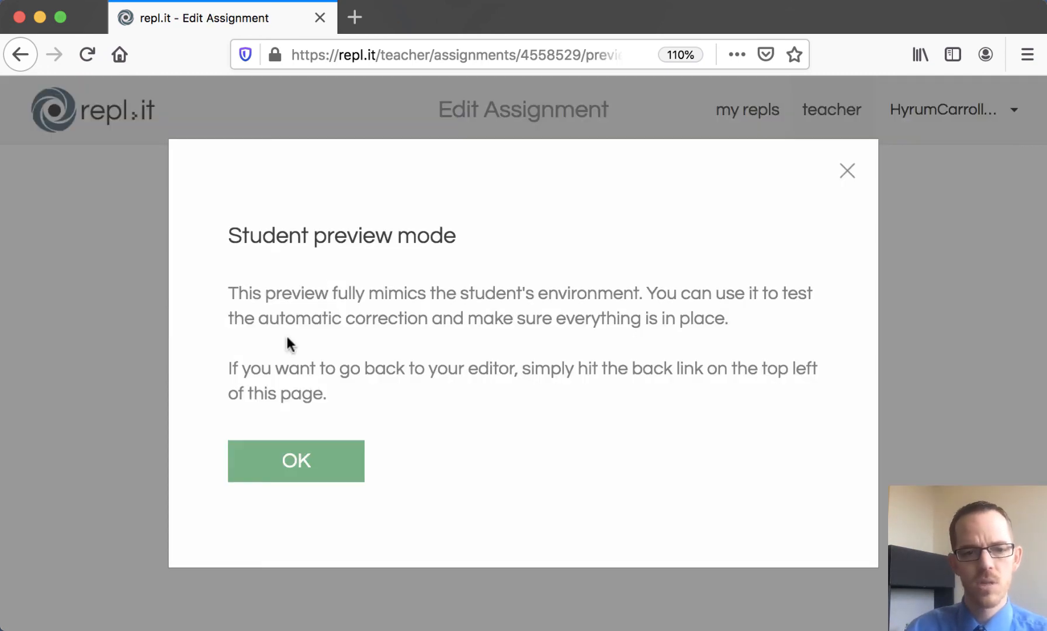
pyautogui.click(295, 461)
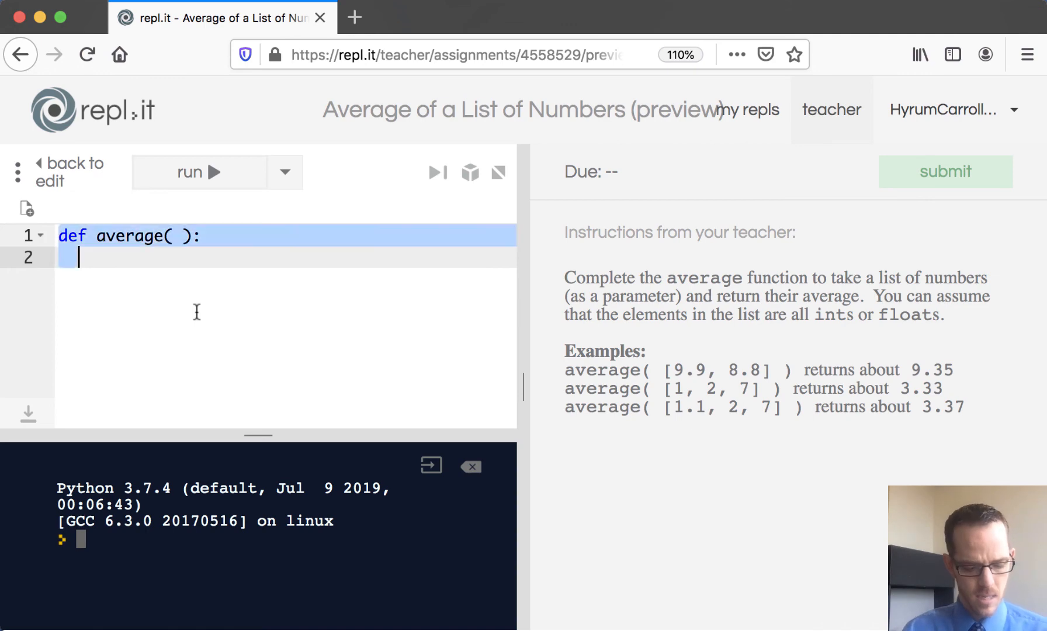
pyautogui.click(944, 172)
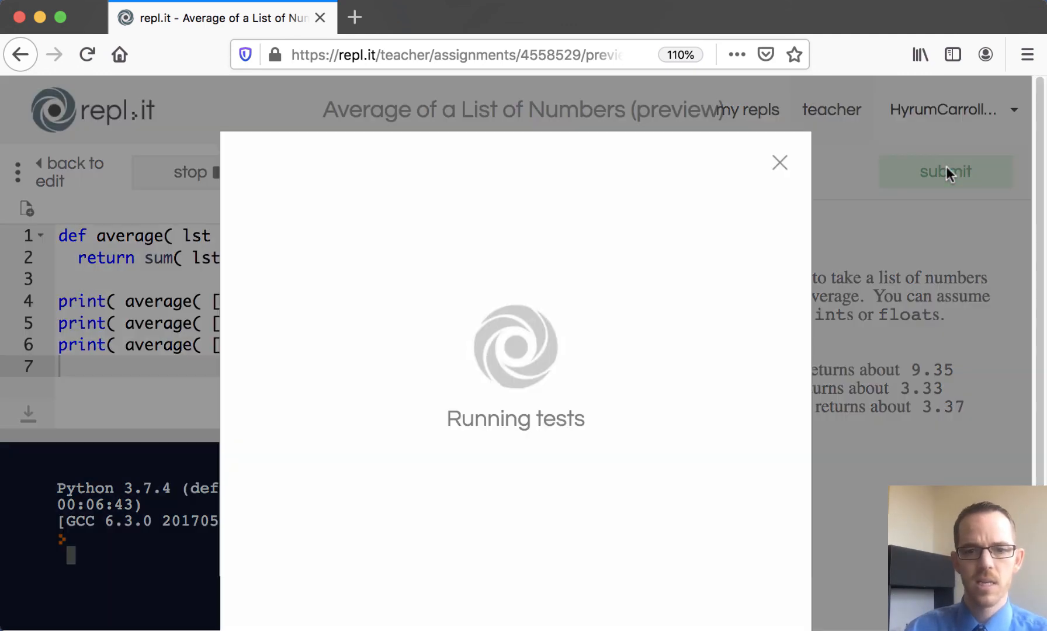
pyautogui.moveTo(626, 277)
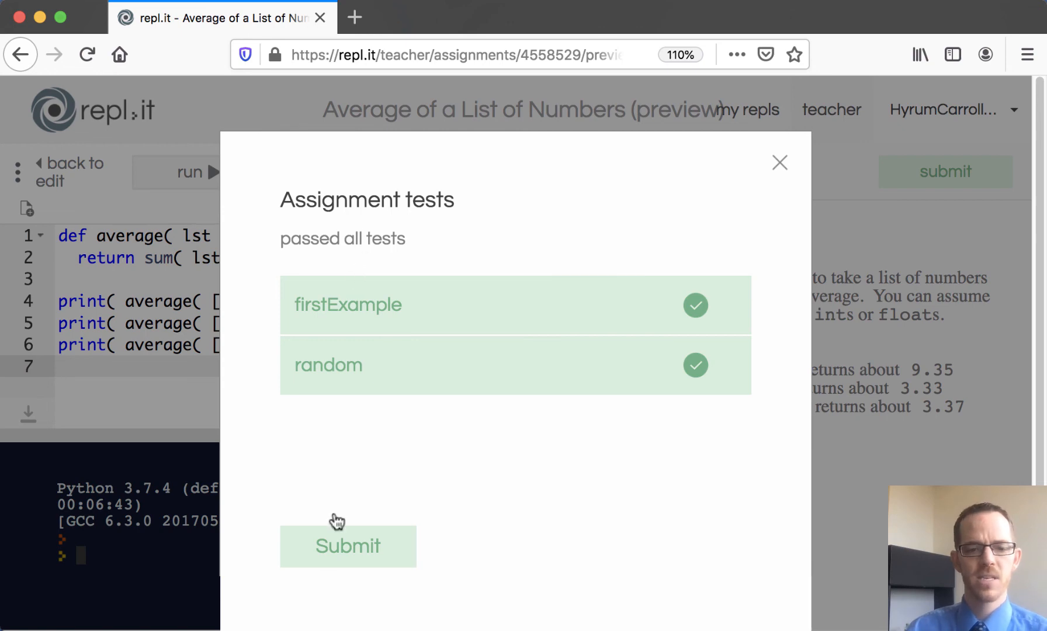
pyautogui.moveTo(353, 476)
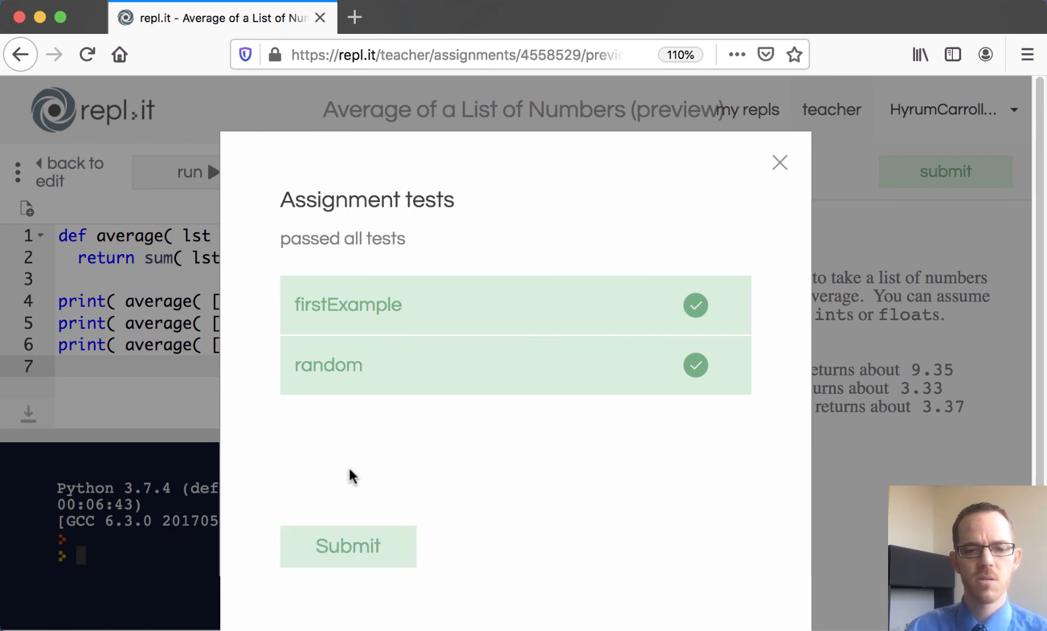
pyautogui.moveTo(743, 183)
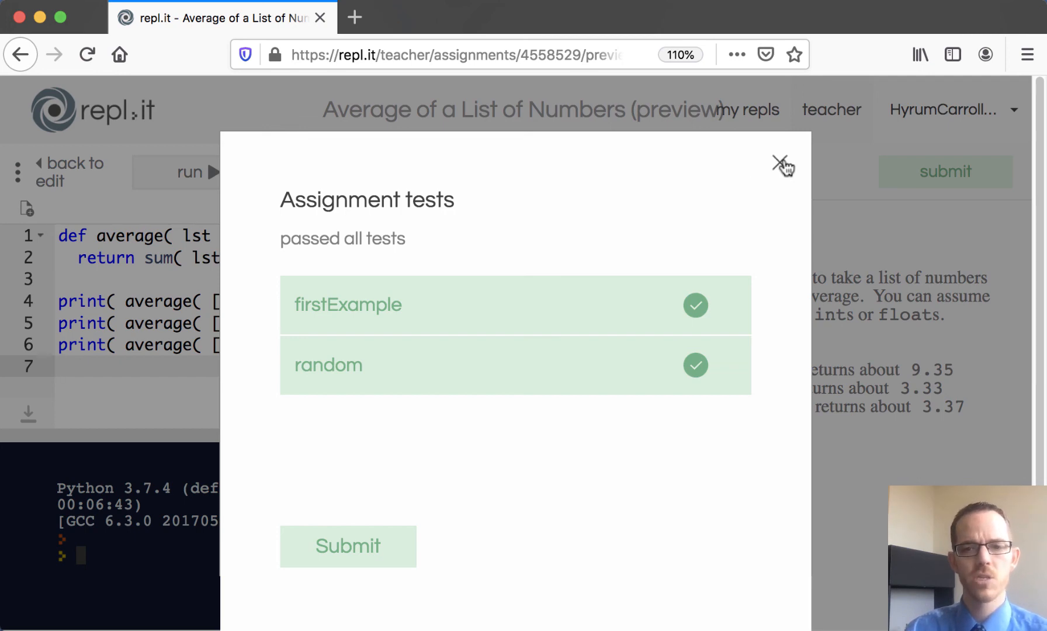
pyautogui.click(776, 163)
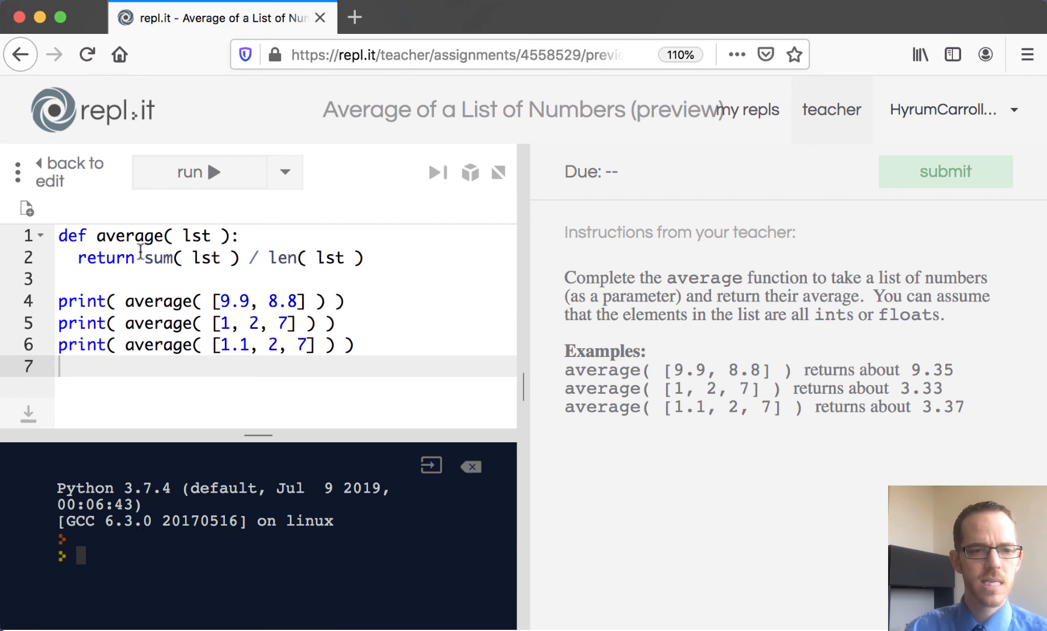
pyautogui.moveTo(70, 172)
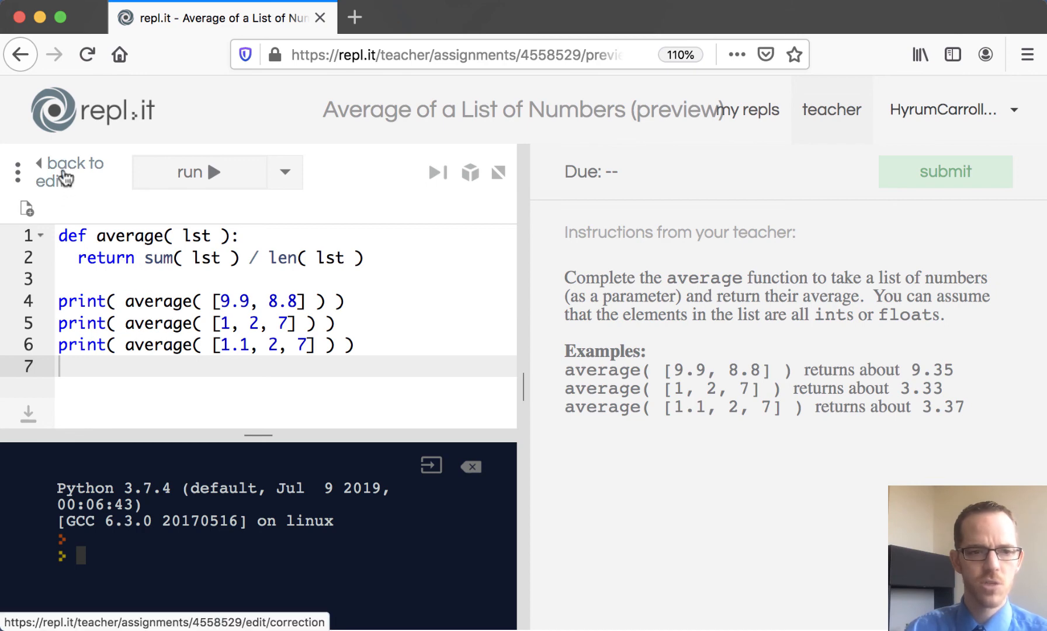
# Step: Return to the editor, go to Correction, and open the publish dropdown
pyautogui.click(71, 171)
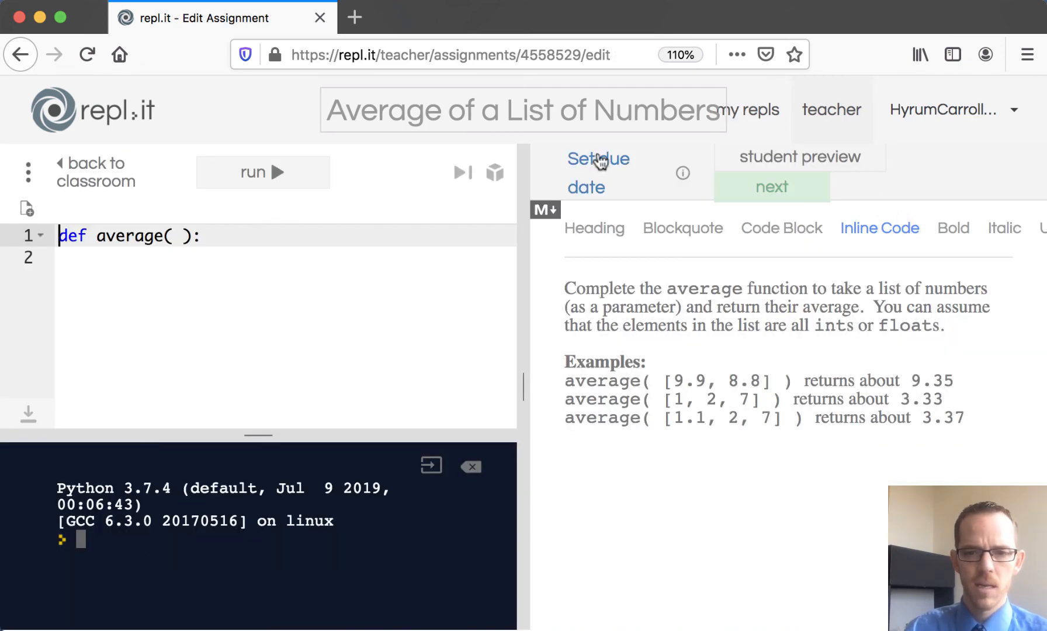
pyautogui.click(771, 186)
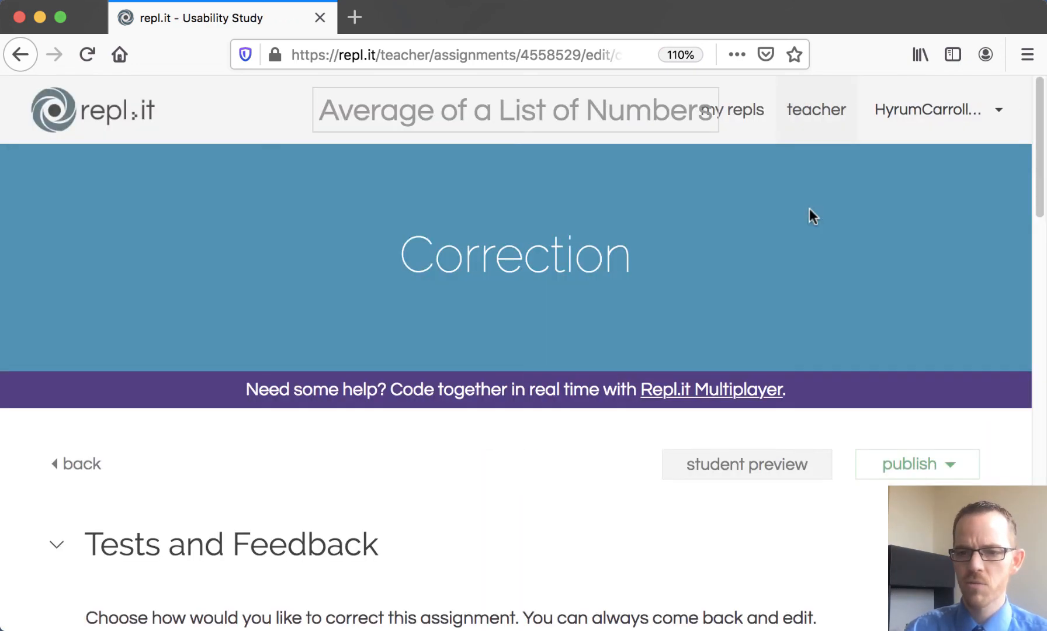
pyautogui.click(910, 464)
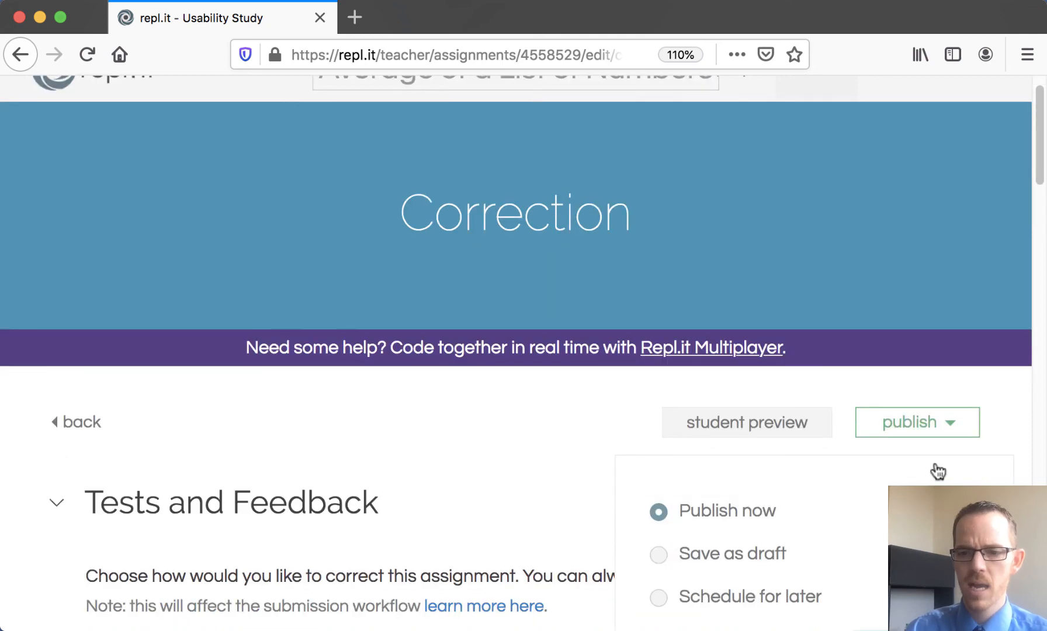